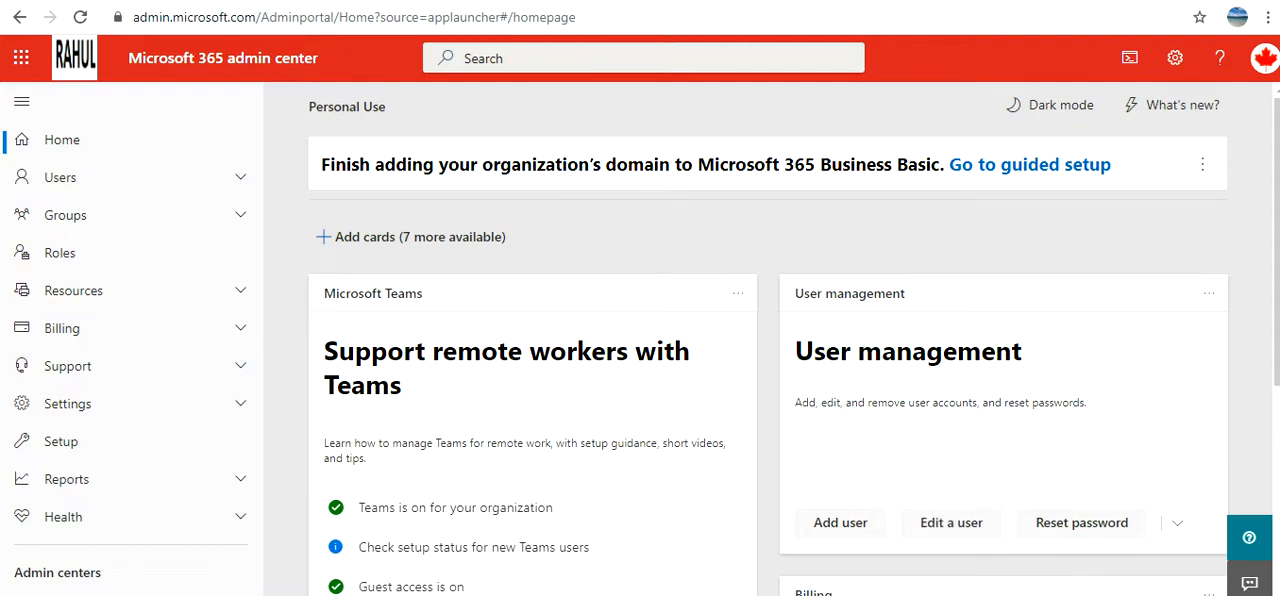
Scroll to All admin centers and down the list to Power Apps
scroll(down, 3)
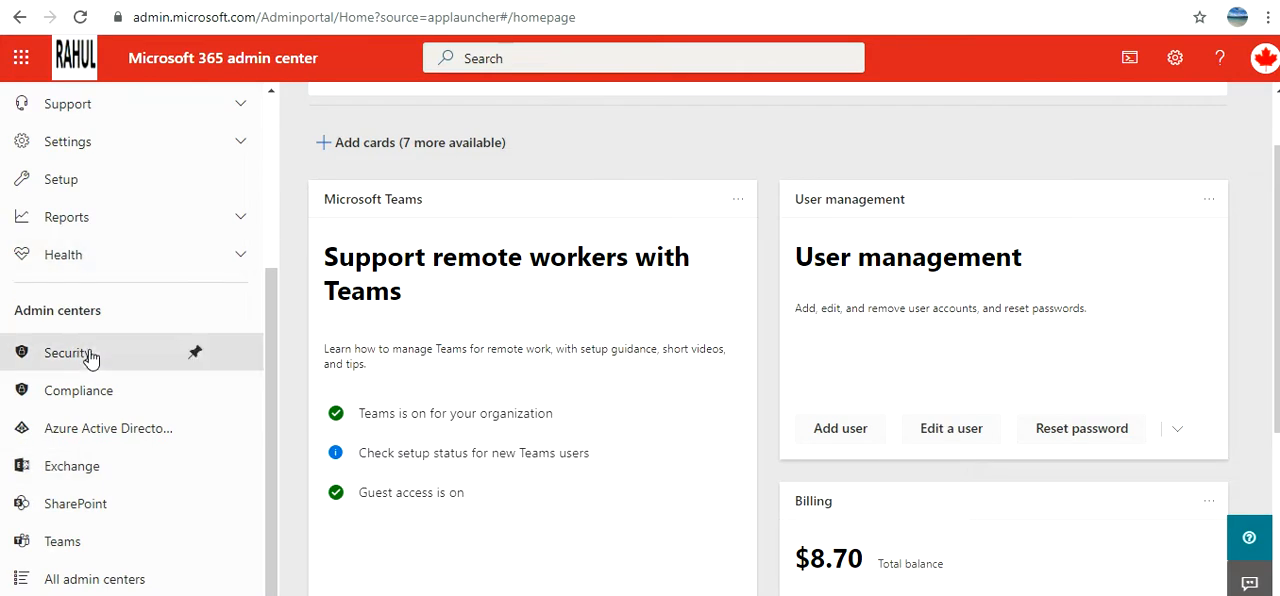
mouse_move(95, 579)
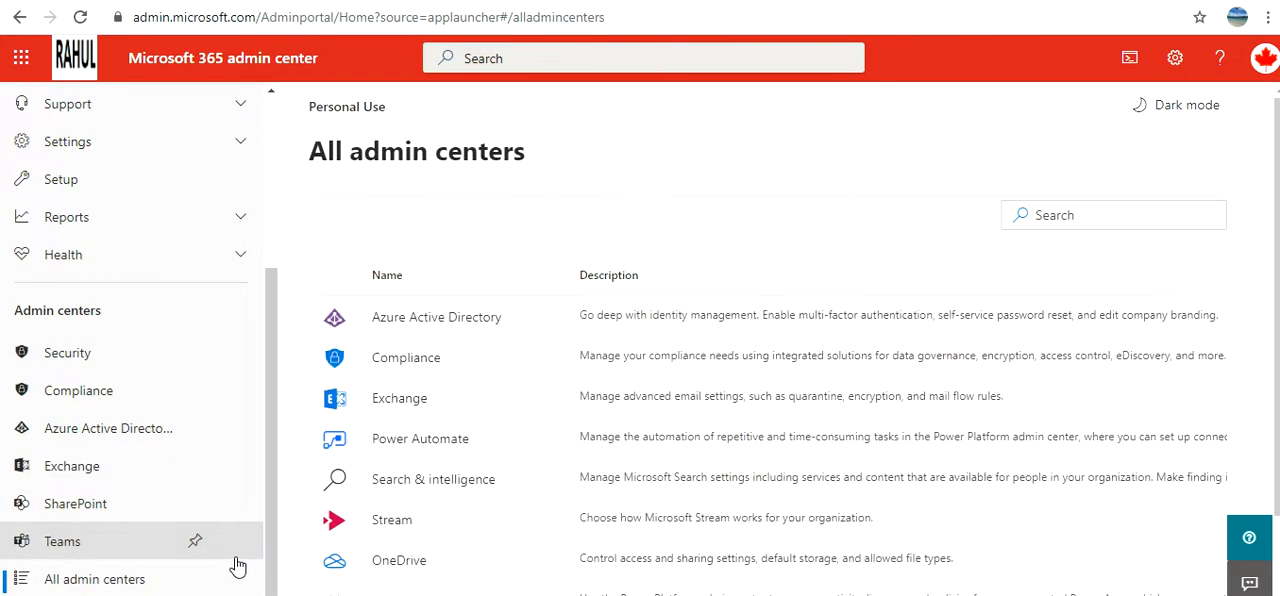
scroll(down, 3)
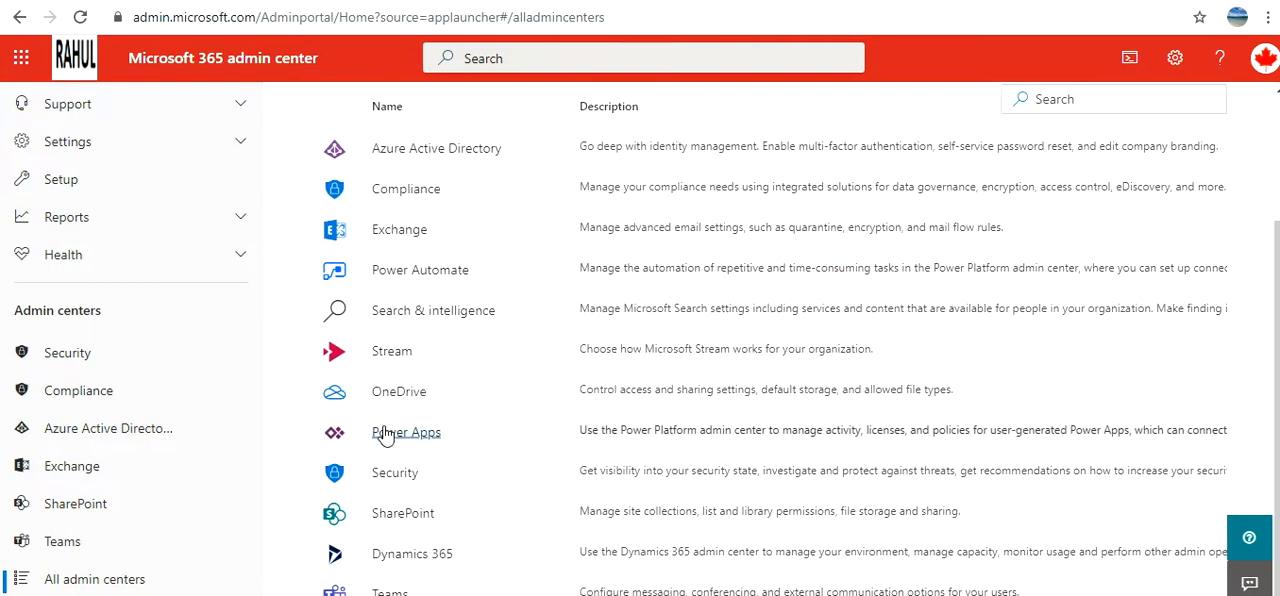
mouse_move(675, 429)
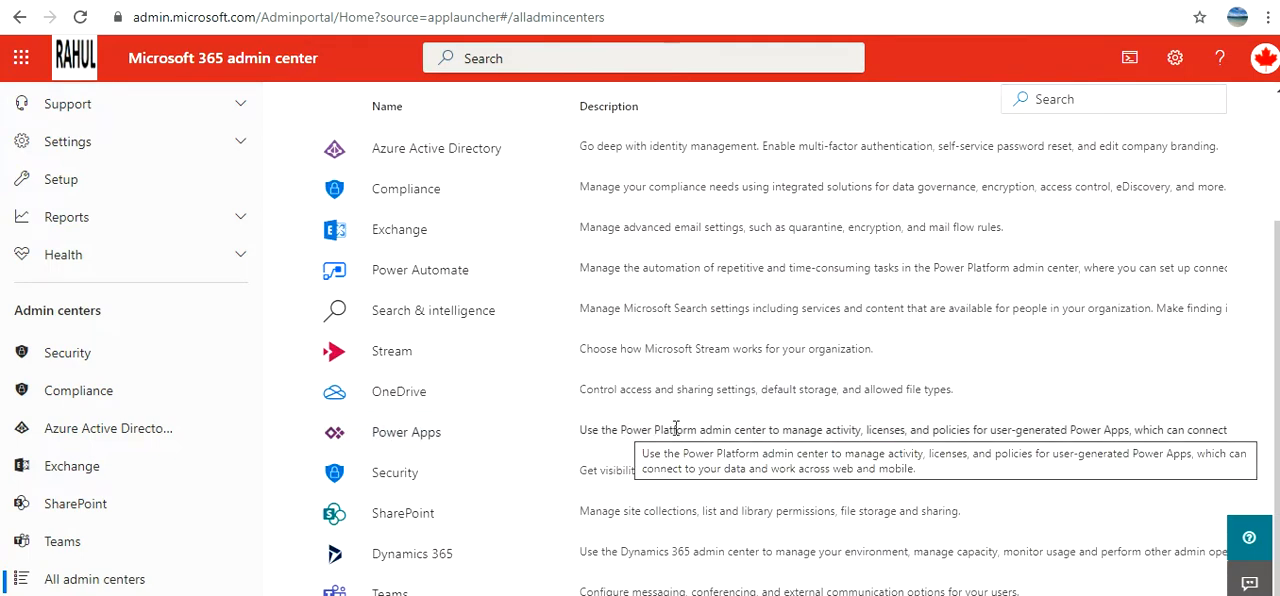
Open the Power Apps admin center and sign in to reach the Personal Use (Upgrade) environment
click(406, 431)
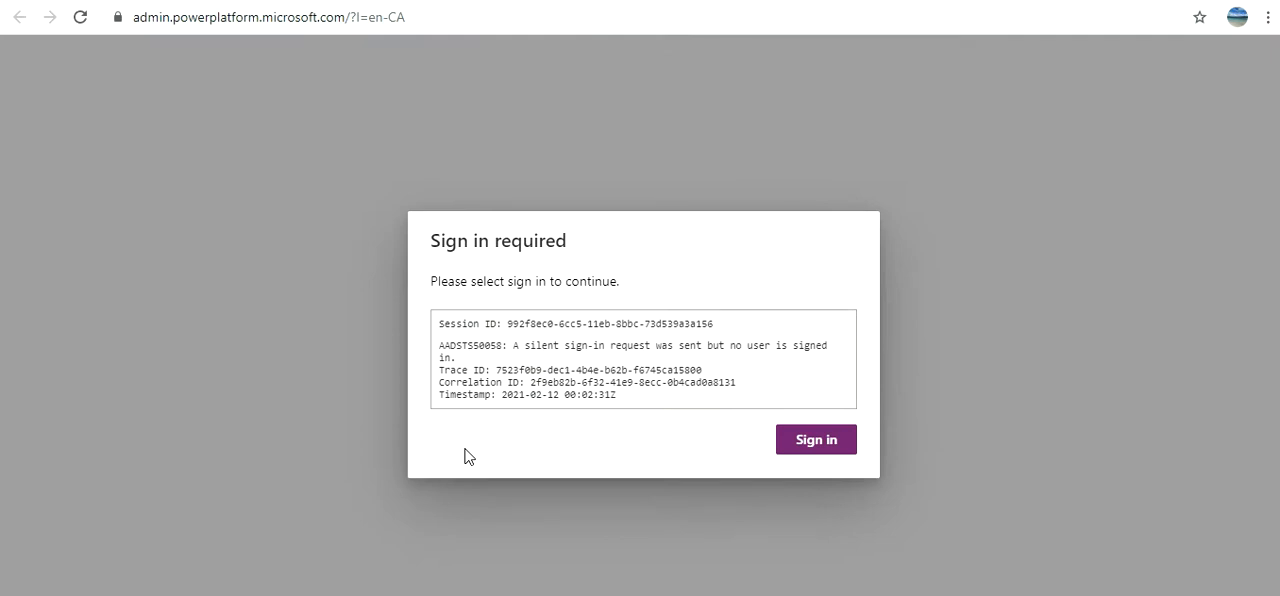
click(816, 439)
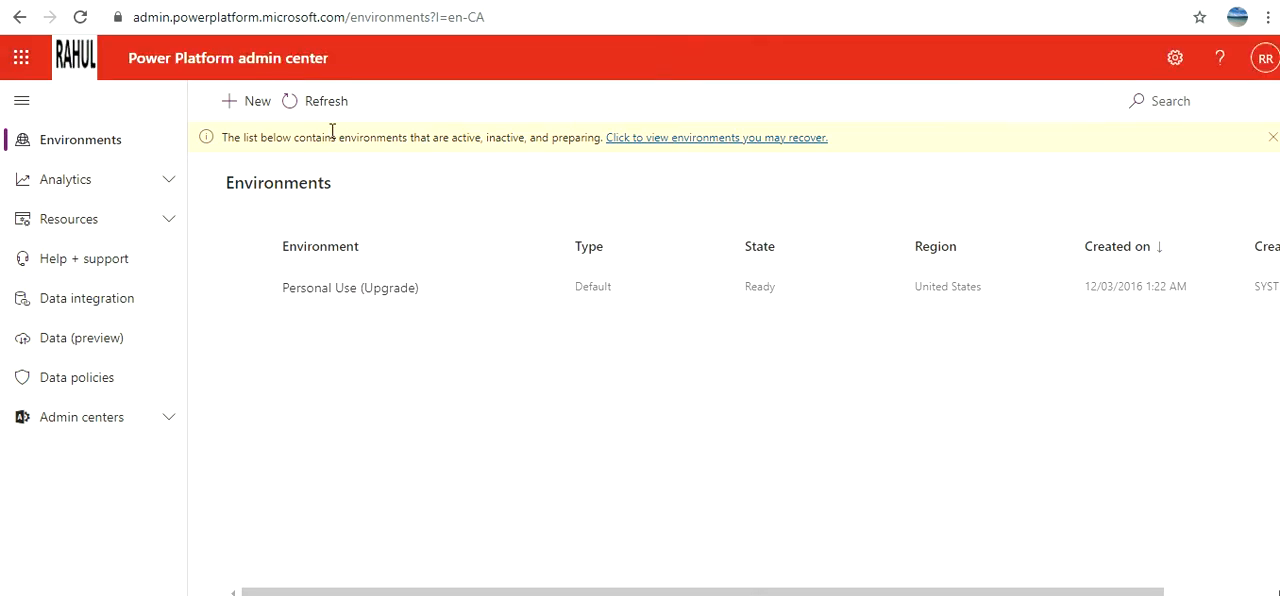
Expand Analytics and open Dataverse analytics showing 2 active users and 101 API calls
click(65, 179)
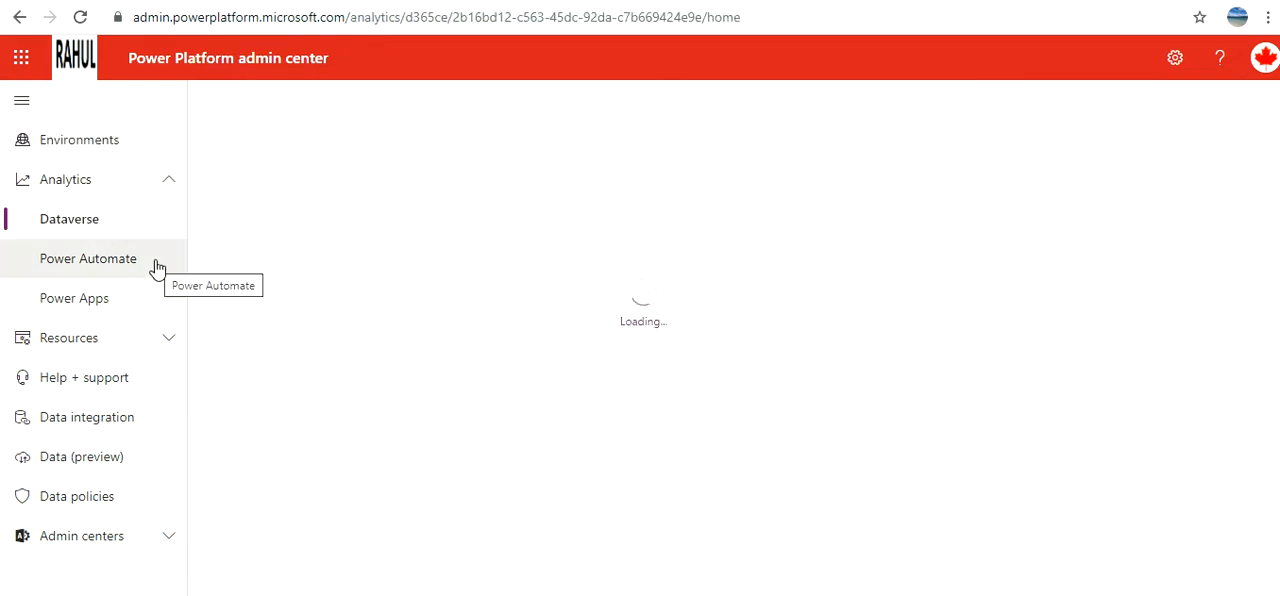
click(69, 218)
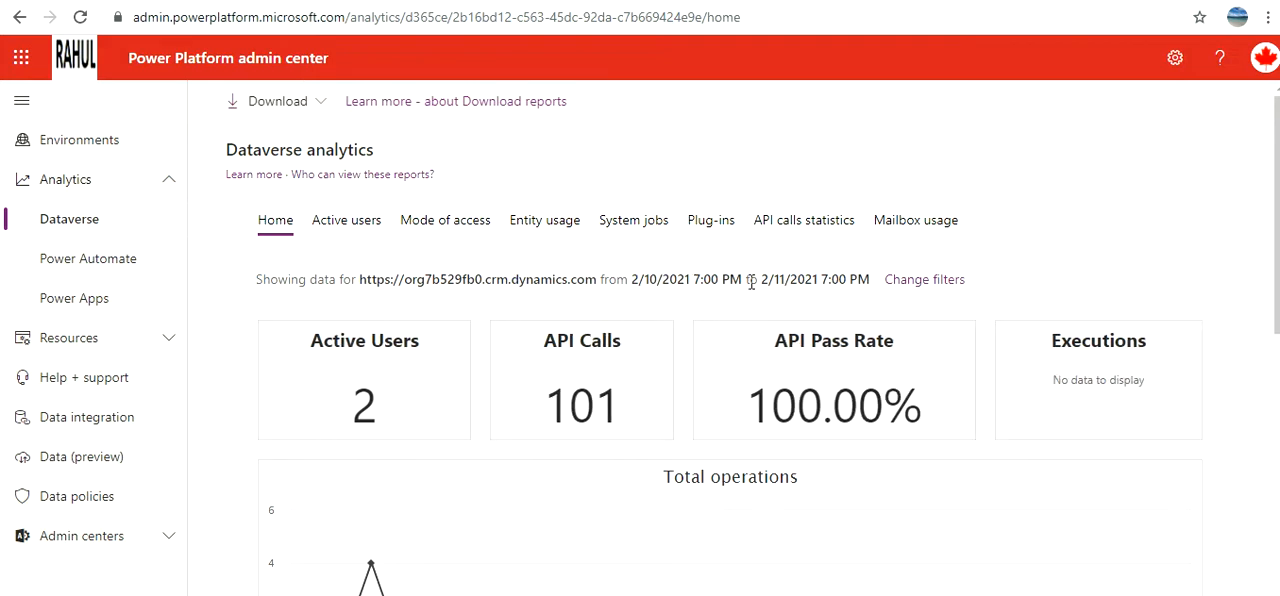
scroll(down, 3)
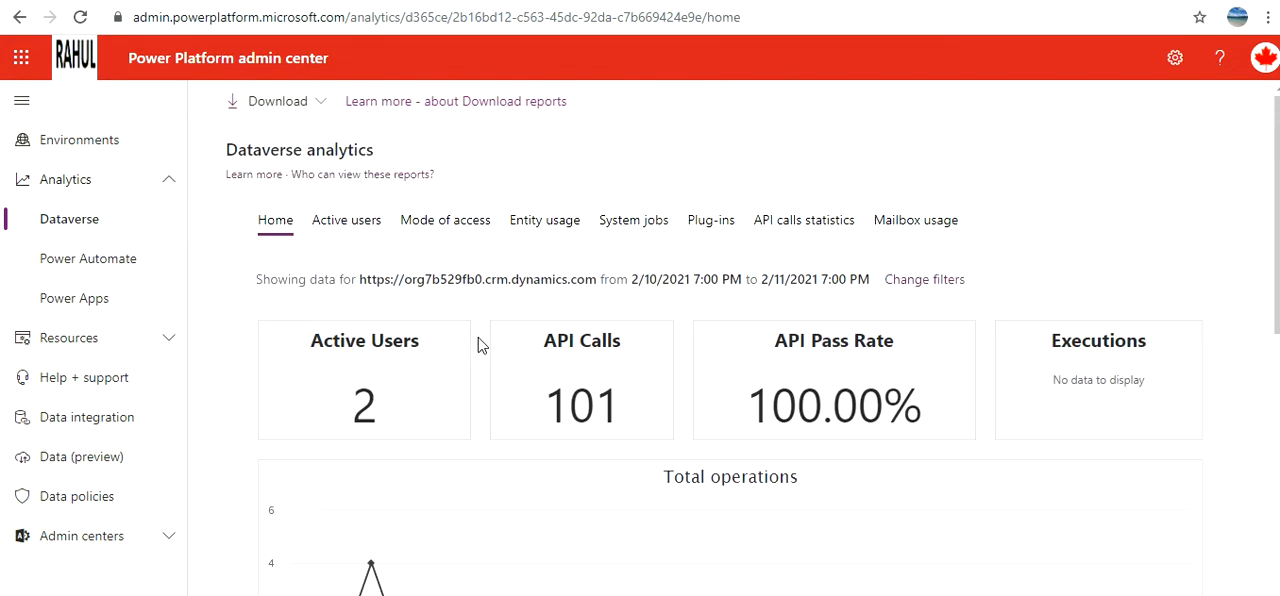
mouse_move(323, 100)
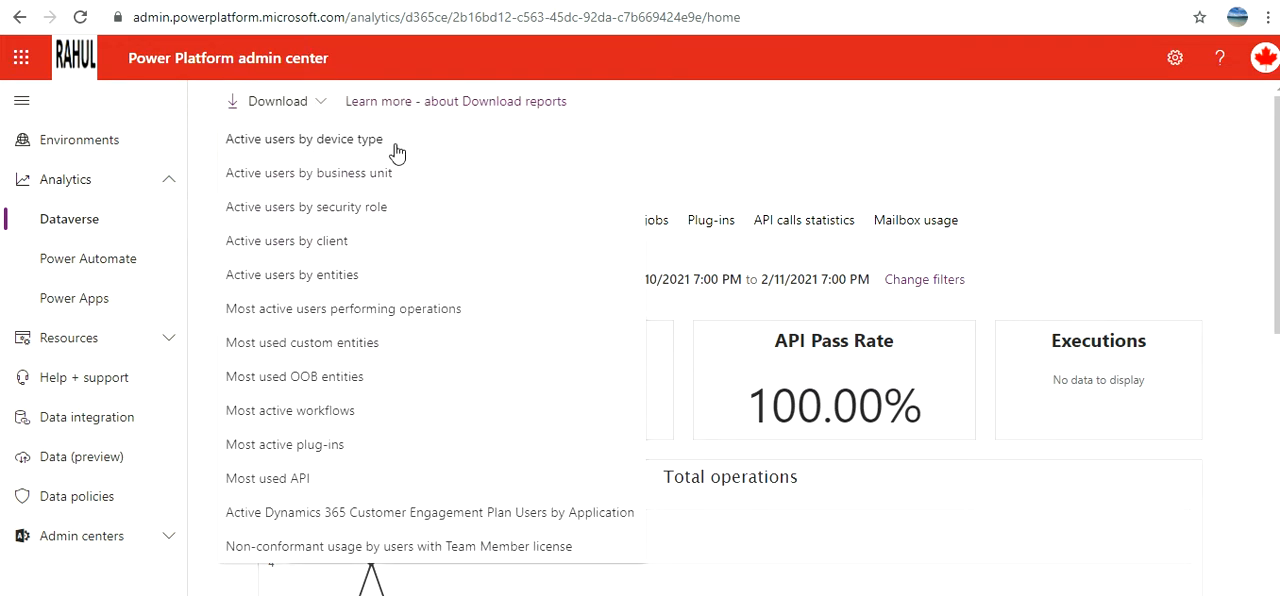
mouse_move(401, 487)
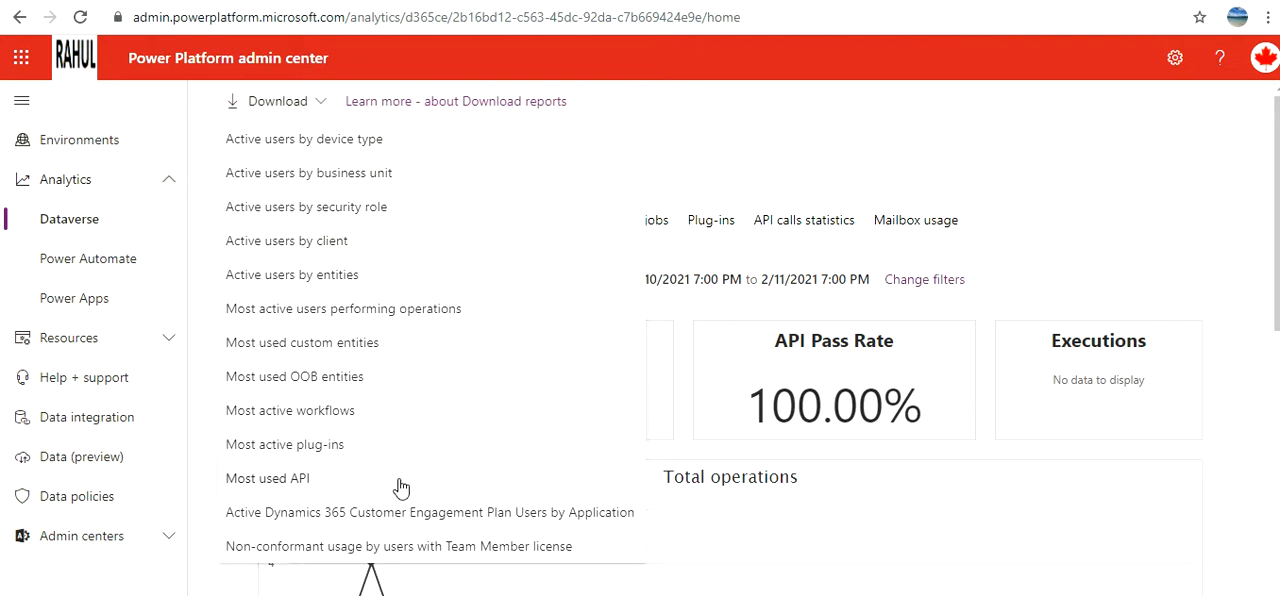
mouse_move(103, 274)
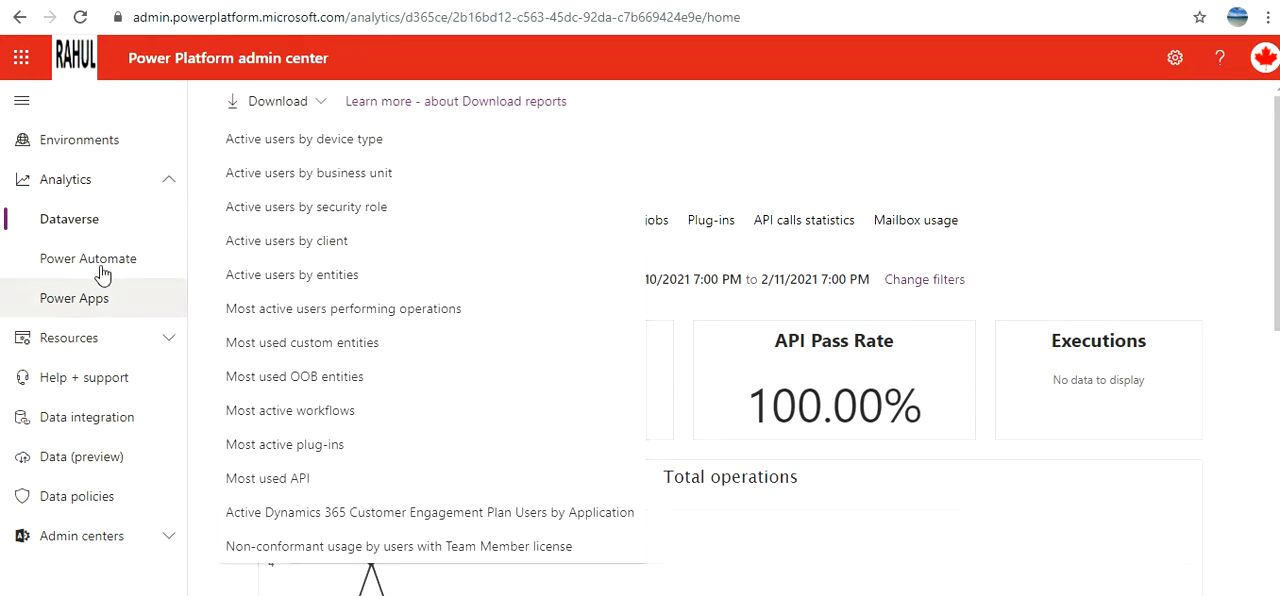
Open Power Automate analytics and scroll the daily, weekly and monthly run charts
click(89, 258)
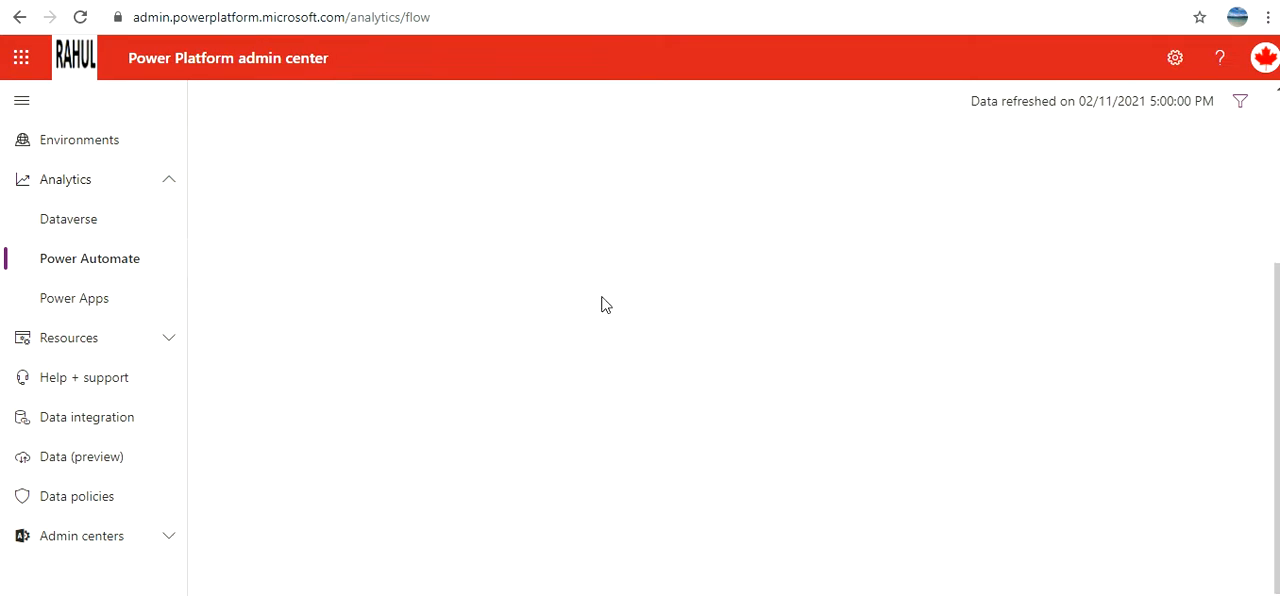
mouse_move(646, 348)
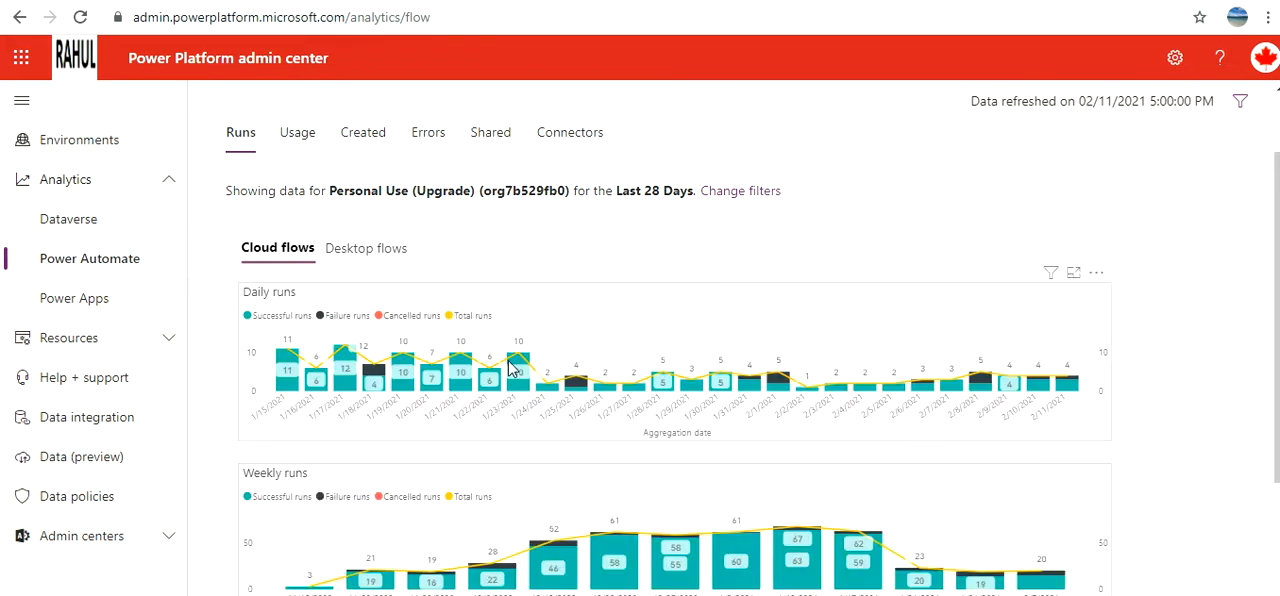
scroll(down, 3)
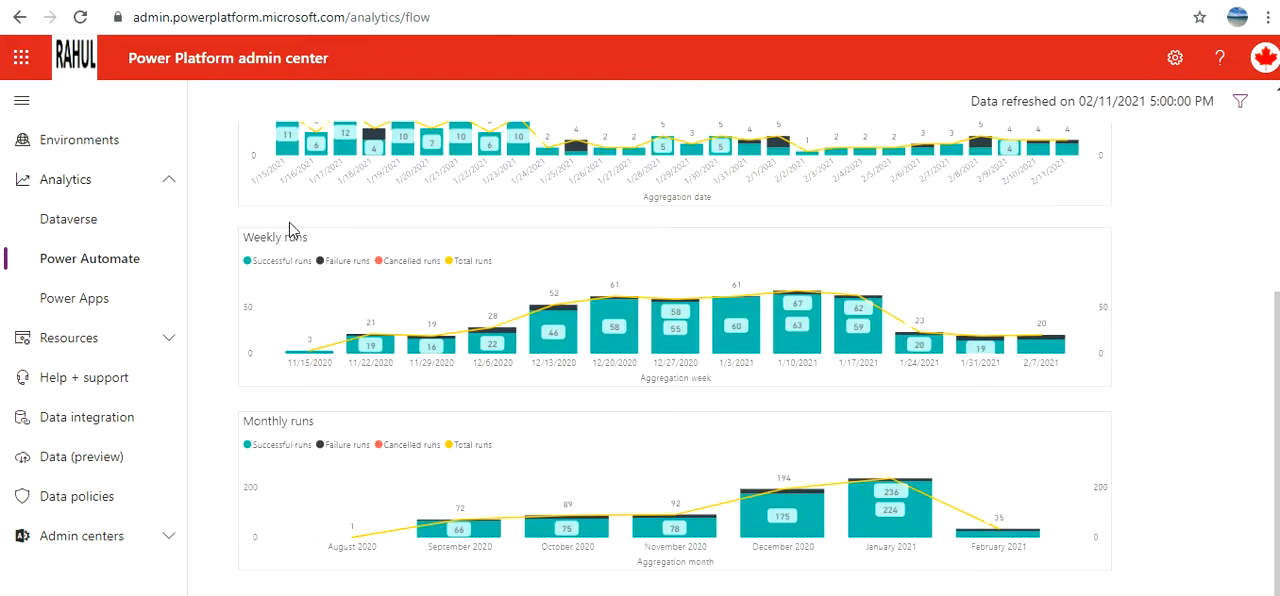
scroll(up, 3)
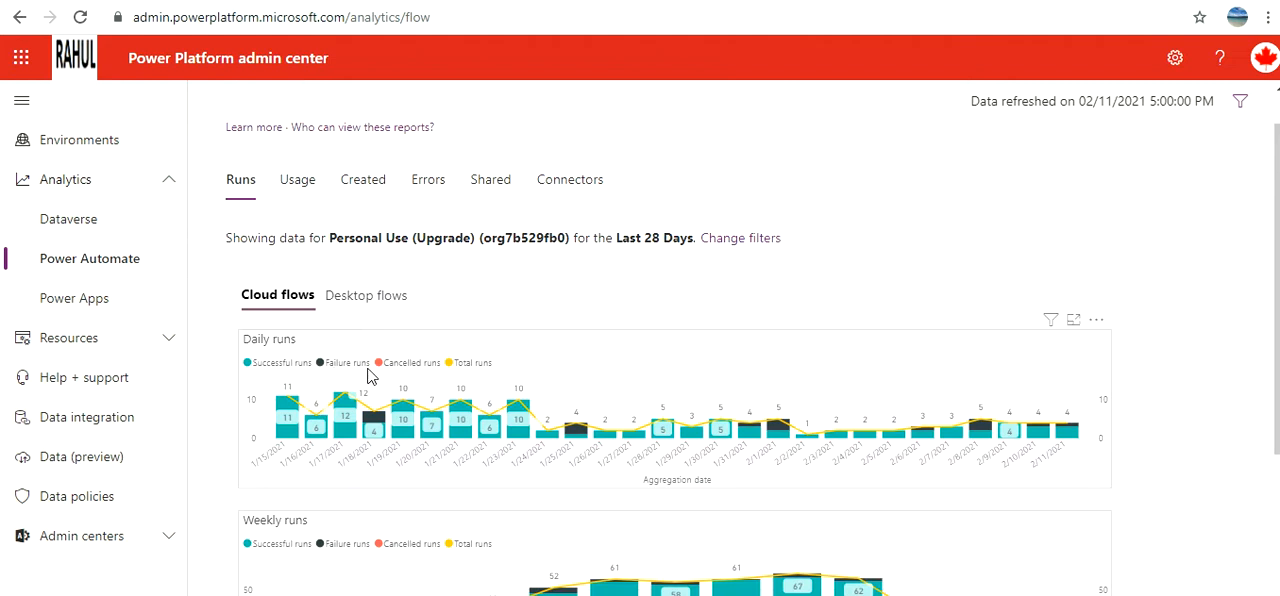
mouse_move(483, 377)
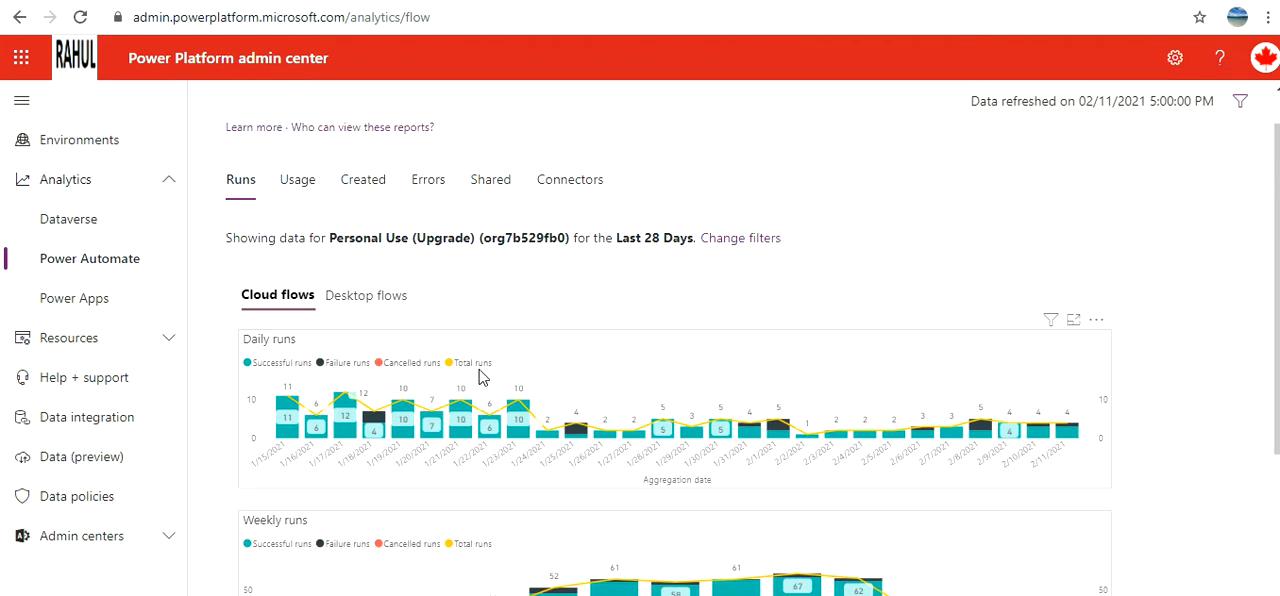
mouse_move(297, 185)
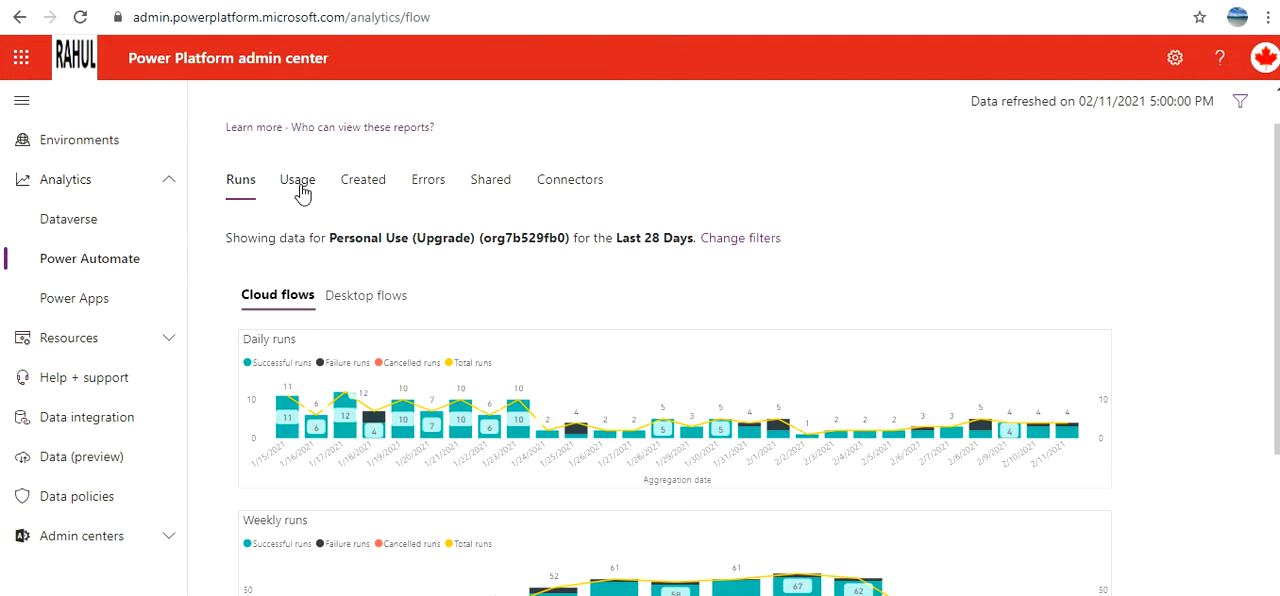
View the Usage (desktop flows), Created, Errors and Shared Power Automate reports
click(297, 179)
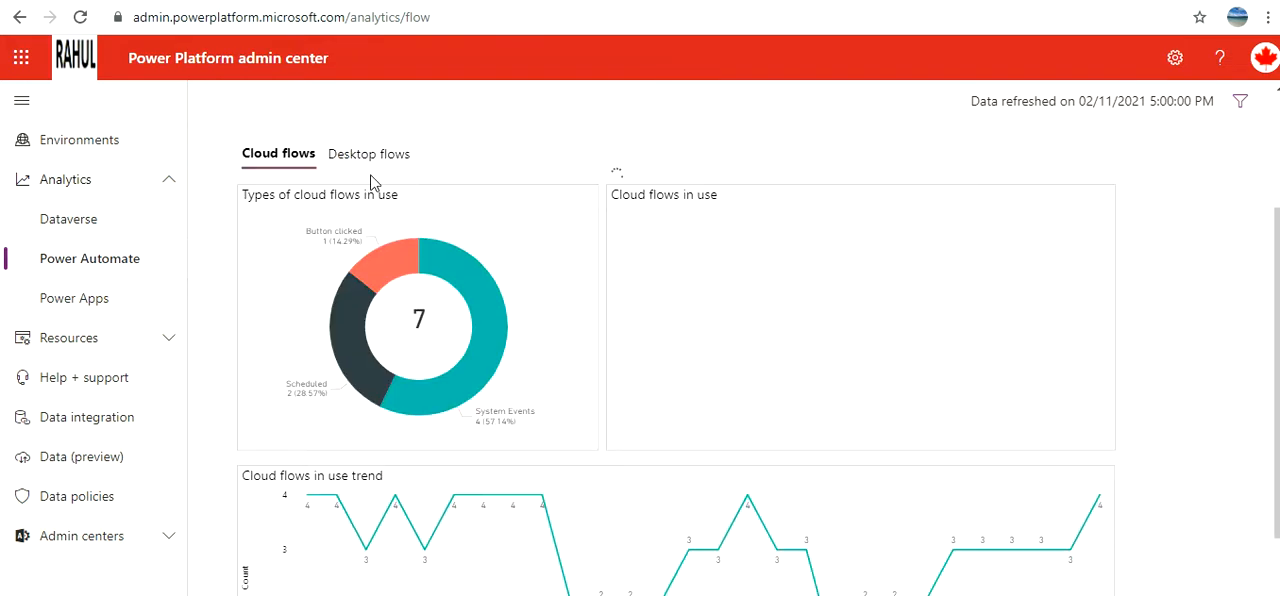
mouse_move(438, 192)
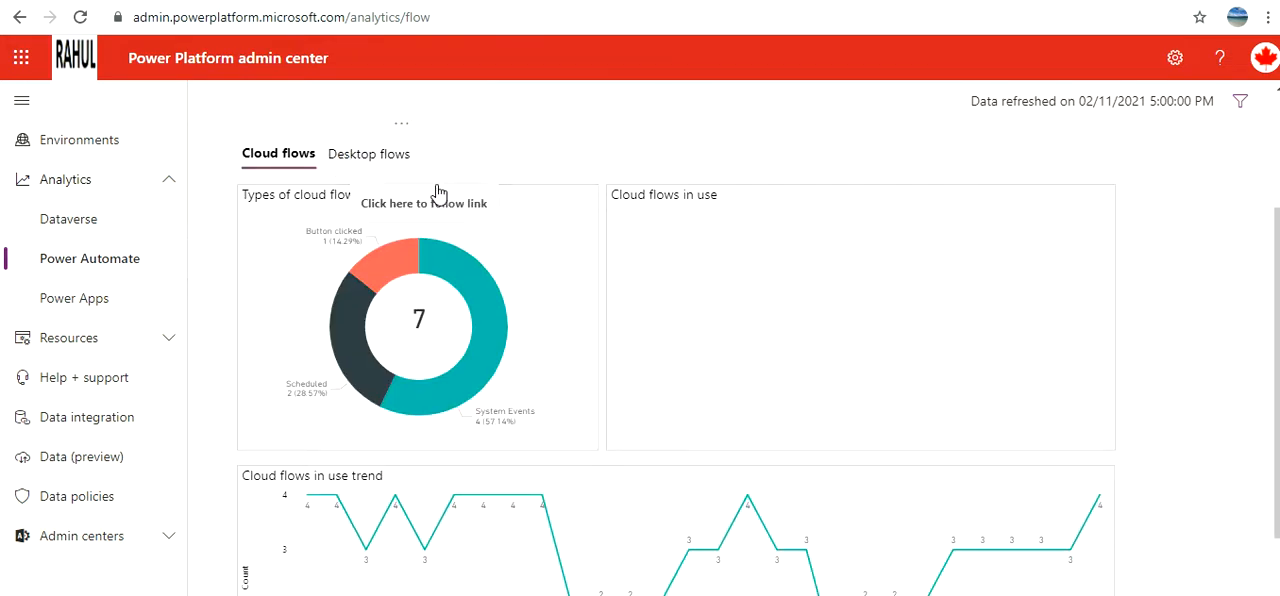
click(367, 154)
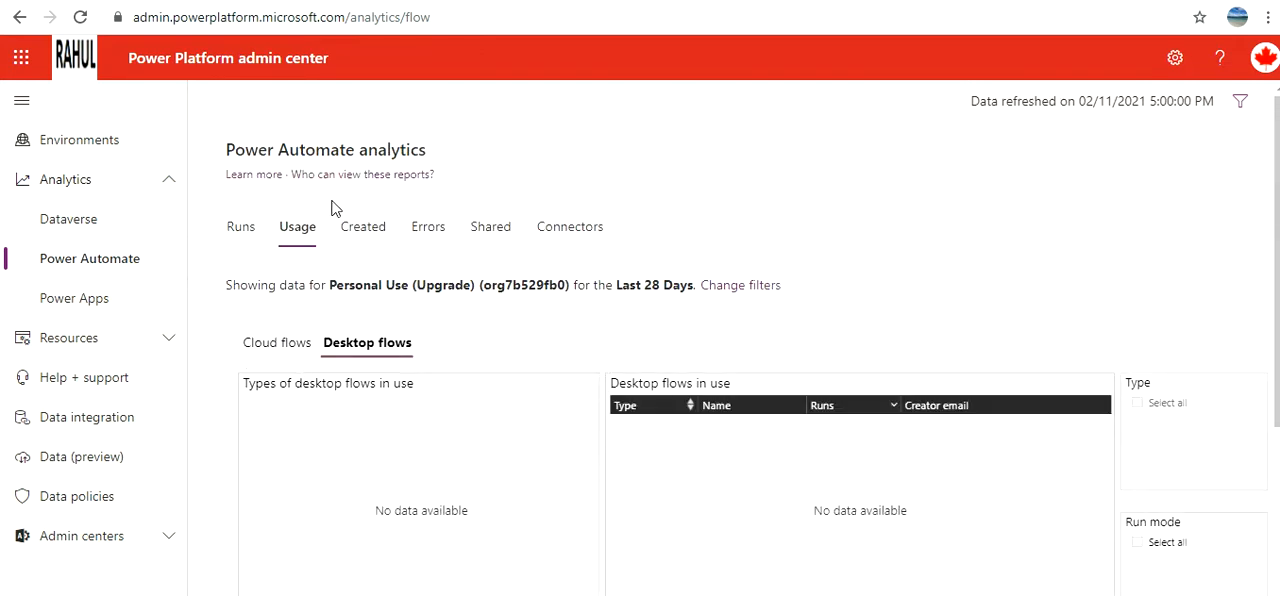
click(362, 226)
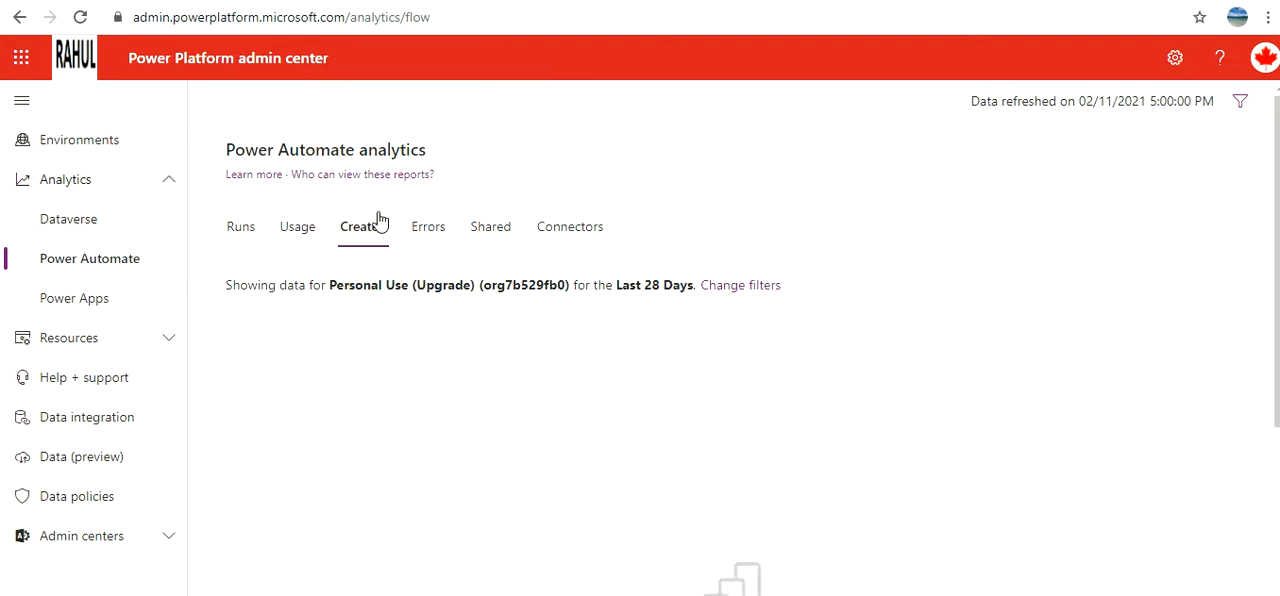
click(362, 226)
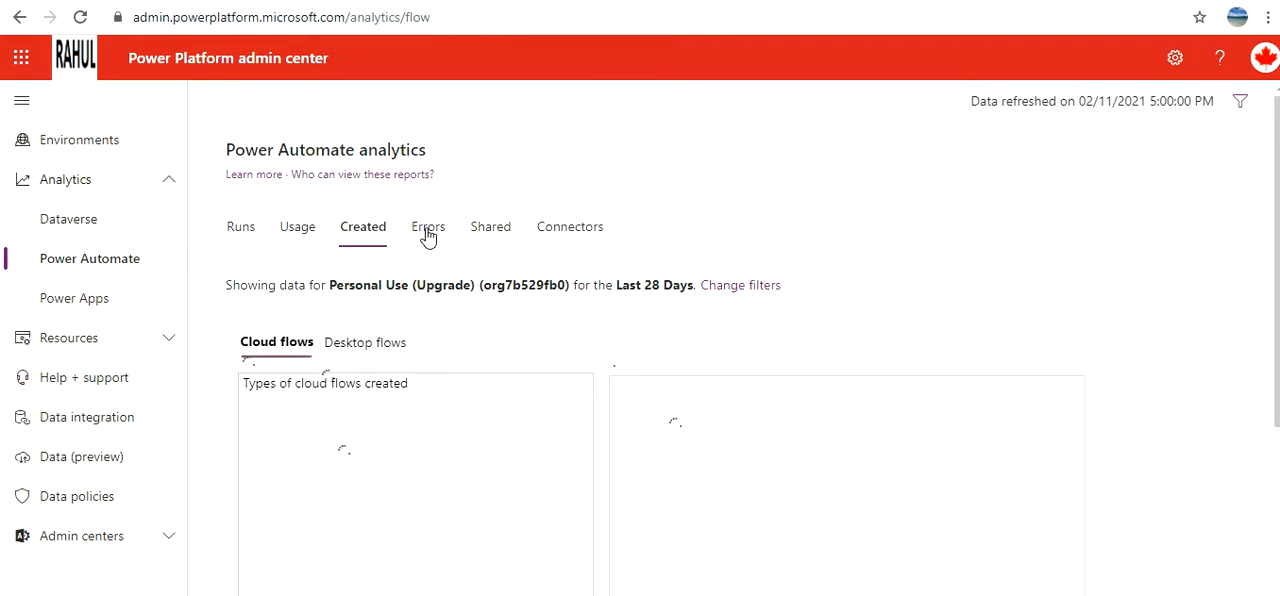
click(428, 226)
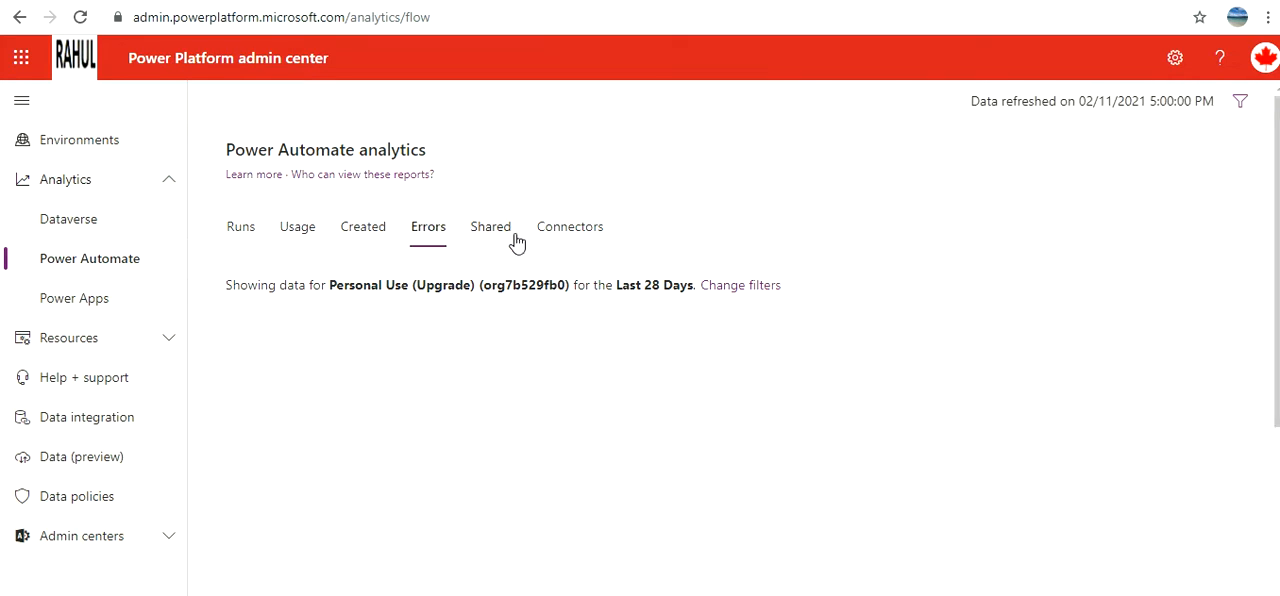
click(490, 226)
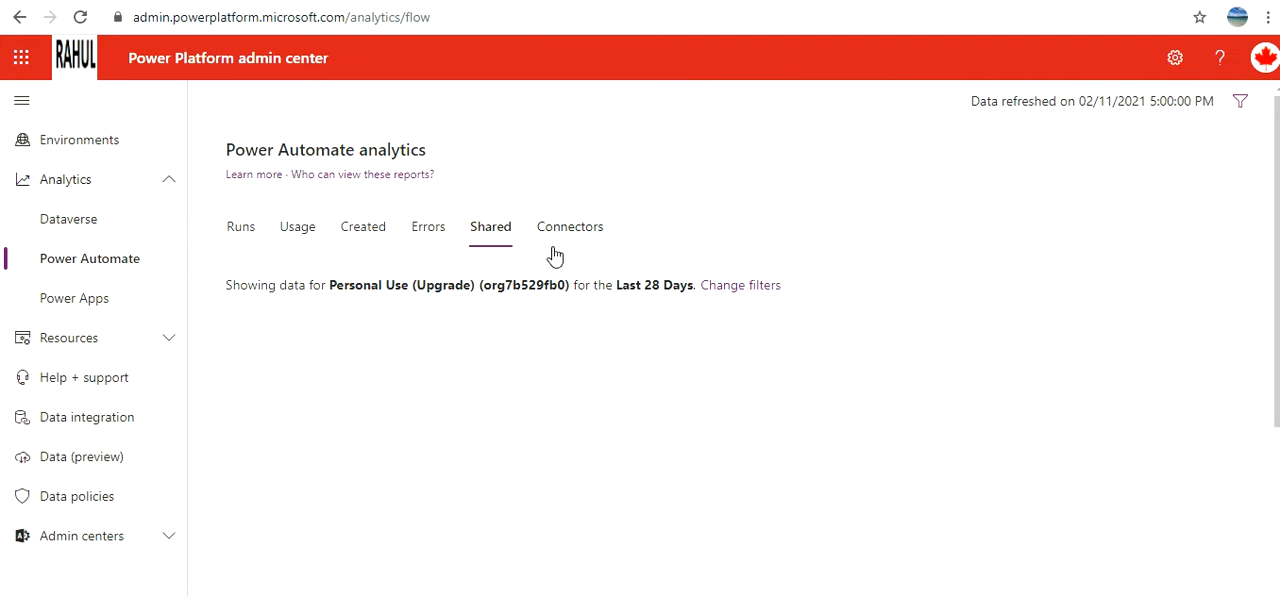
Review the Power Automate Connectors charts and tables, then open Power Apps analytics
click(570, 226)
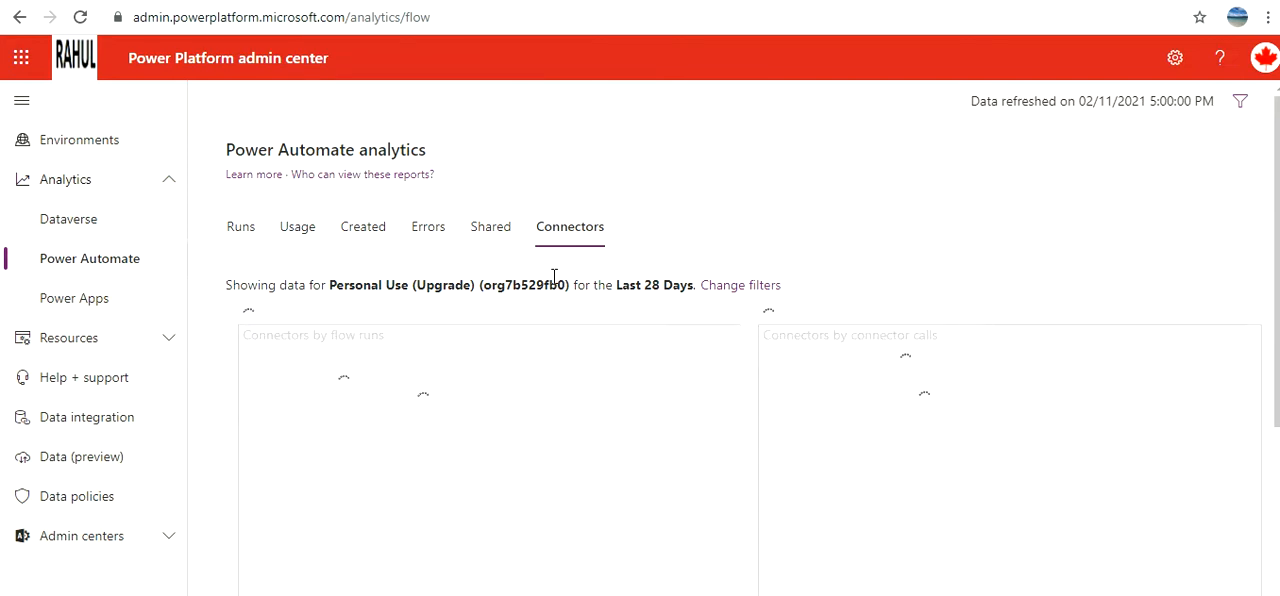
mouse_move(1117, 566)
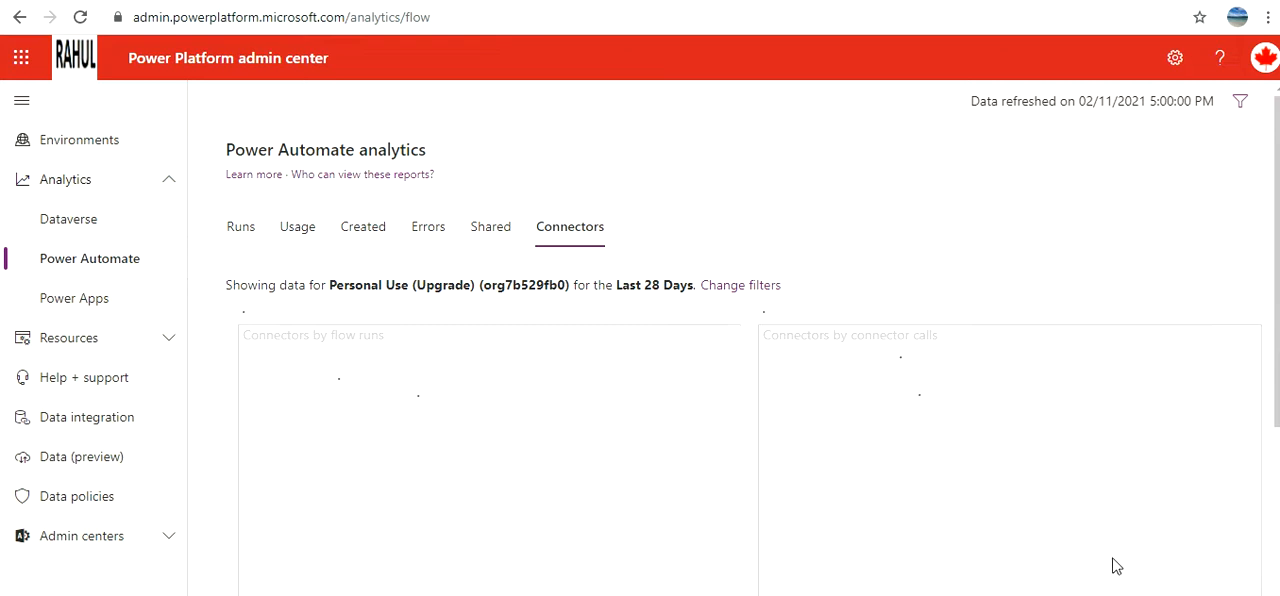
scroll(down, 3)
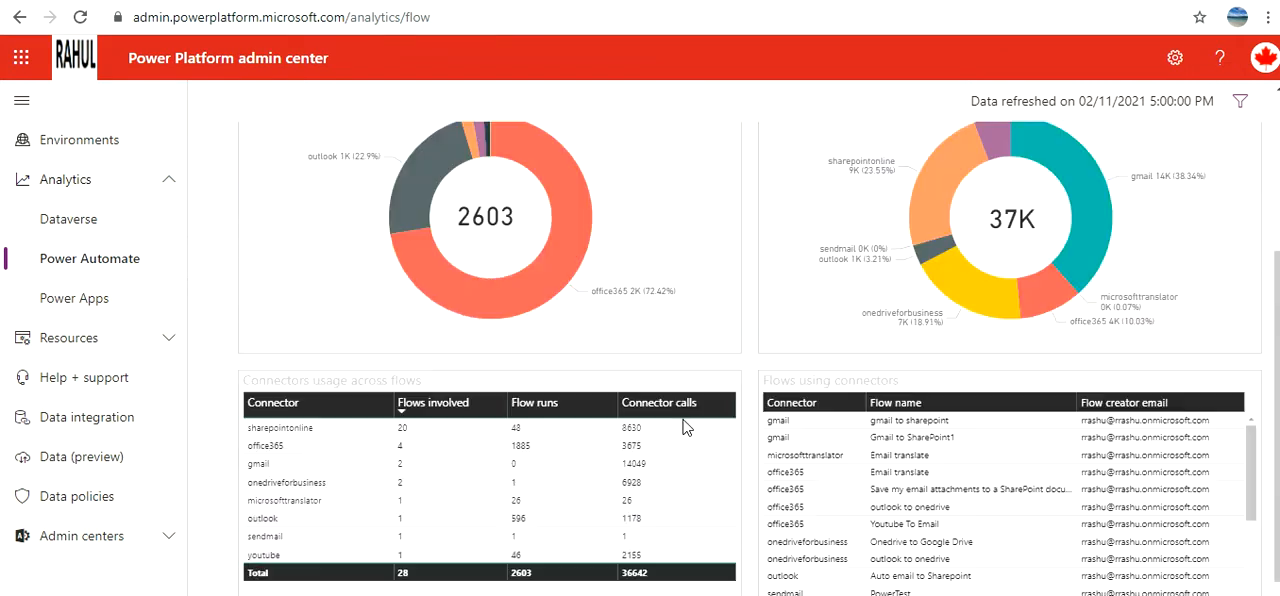
scroll(down, 3)
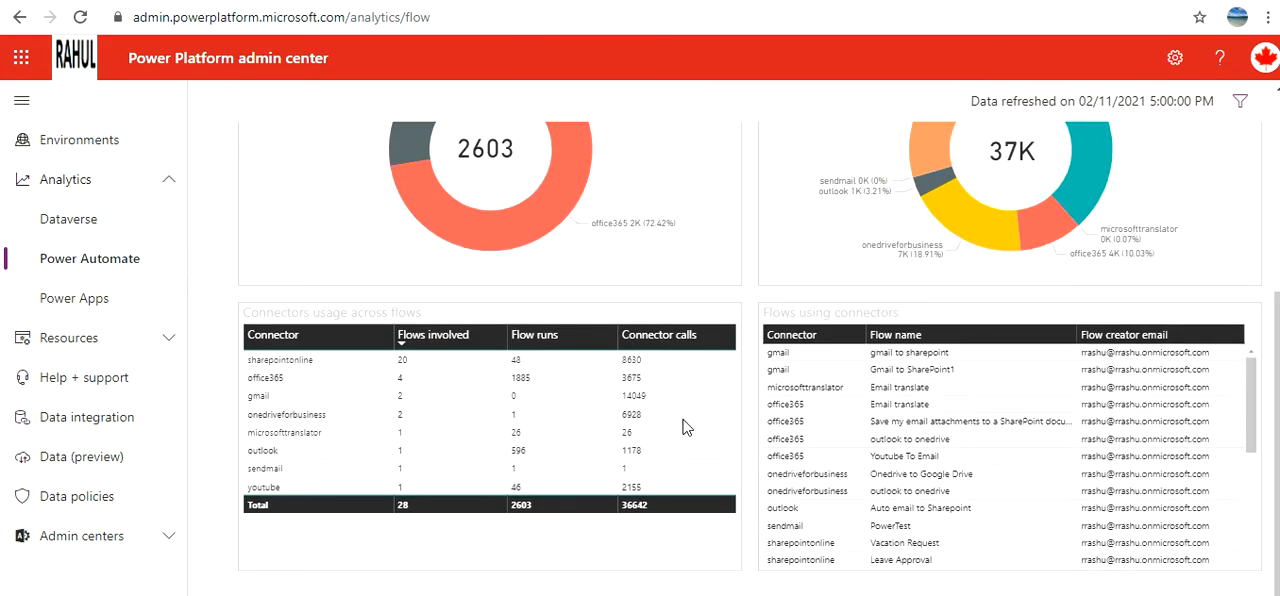
scroll(up, 3)
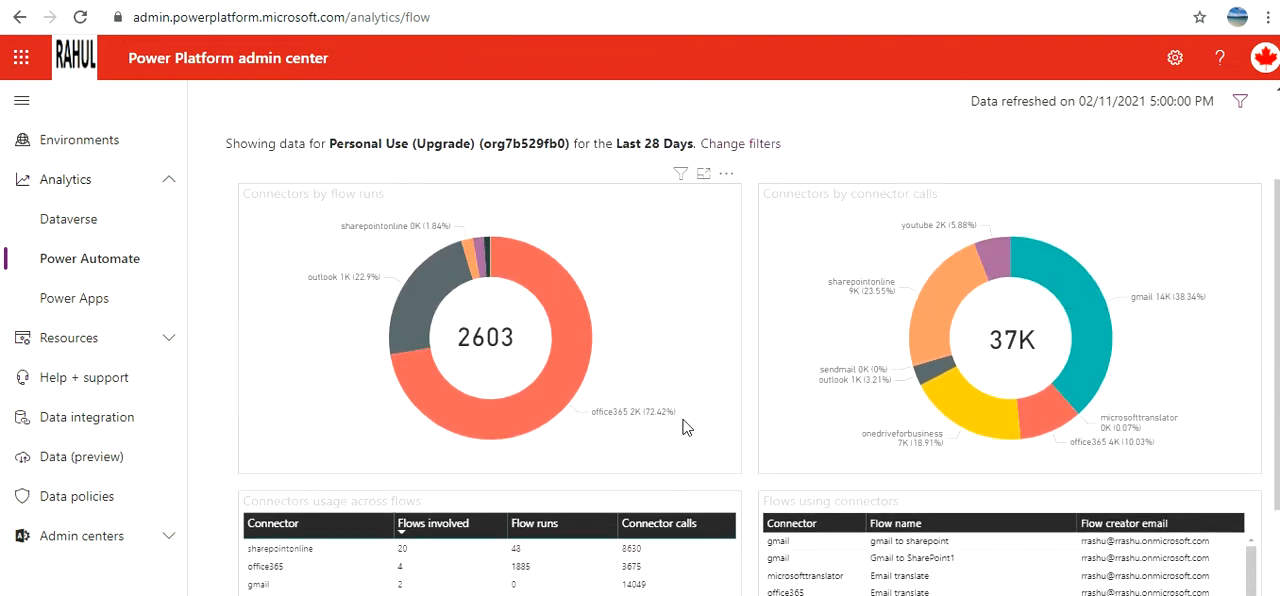
scroll(down, 3)
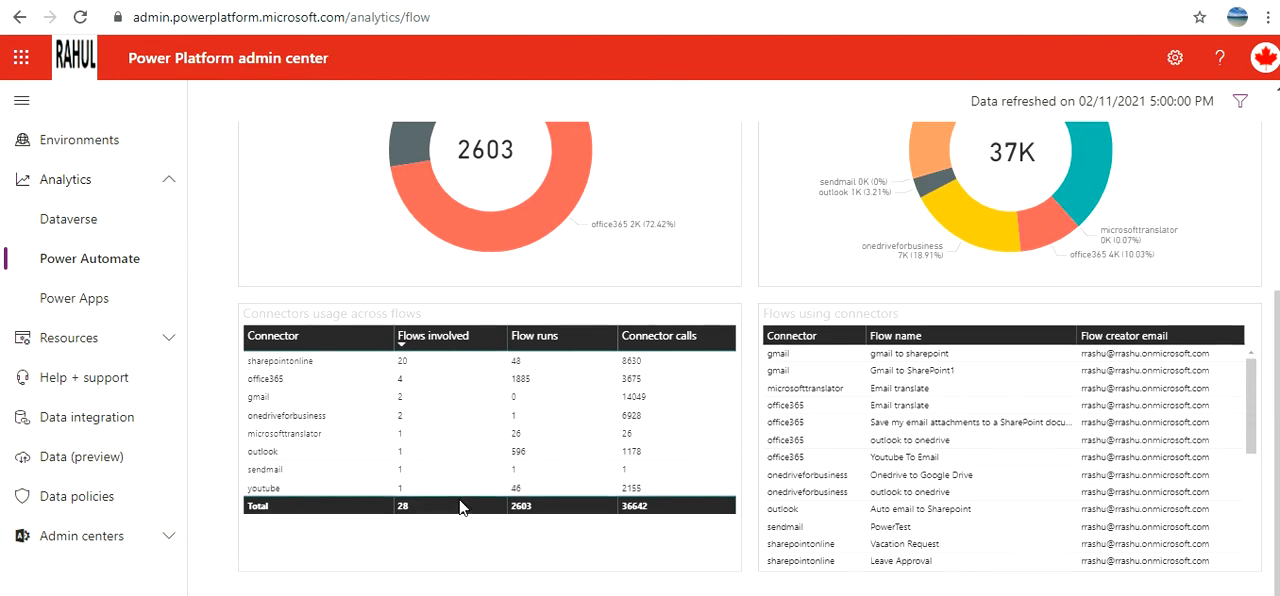
scroll(up, 3)
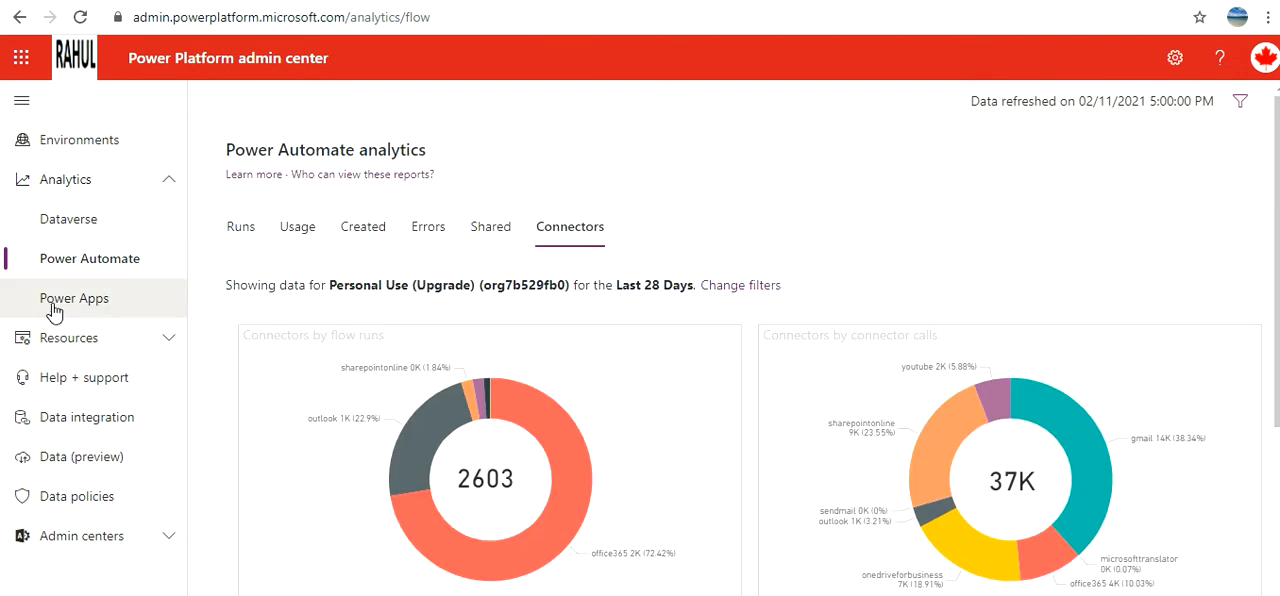
click(74, 298)
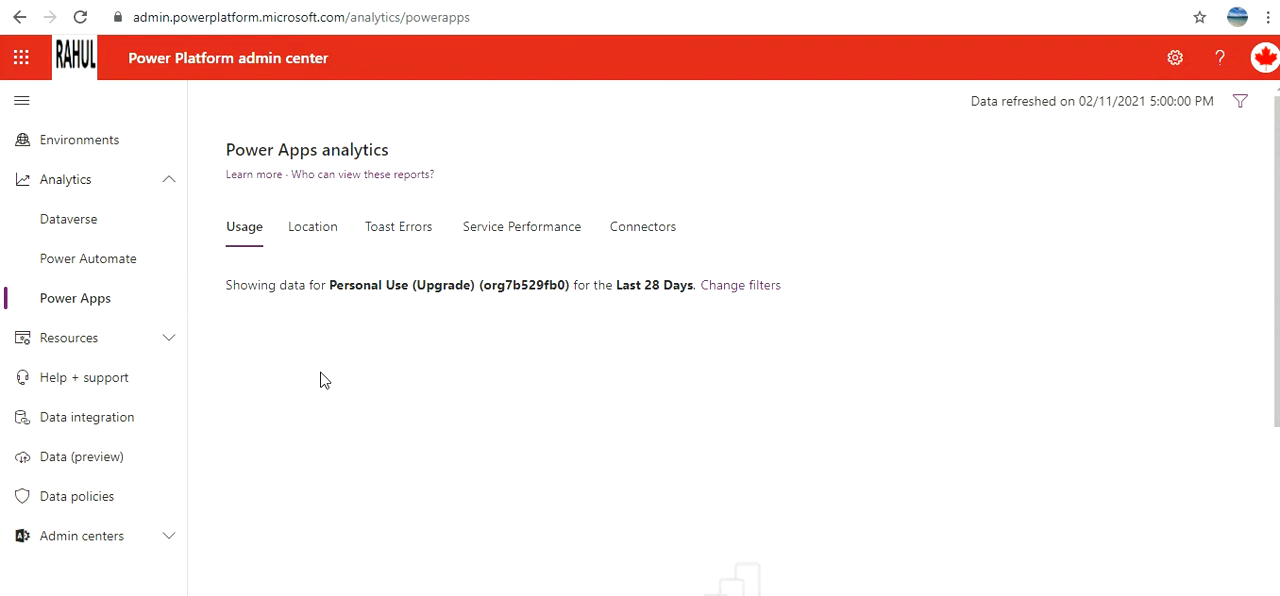
mouse_move(296, 380)
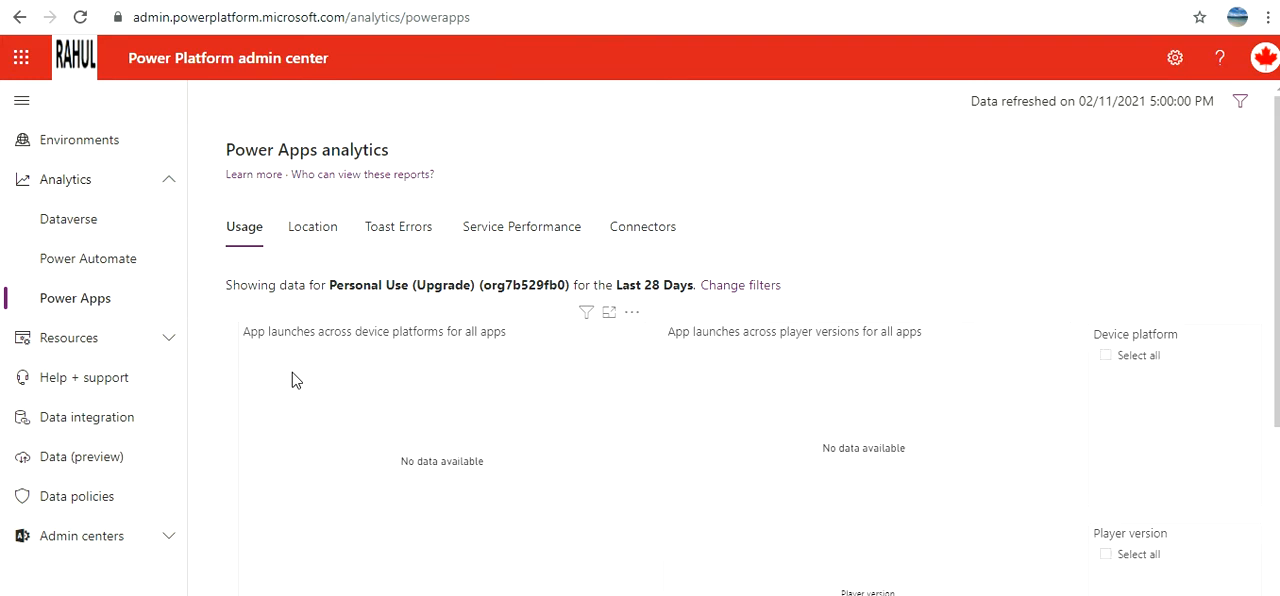
mouse_move(373, 350)
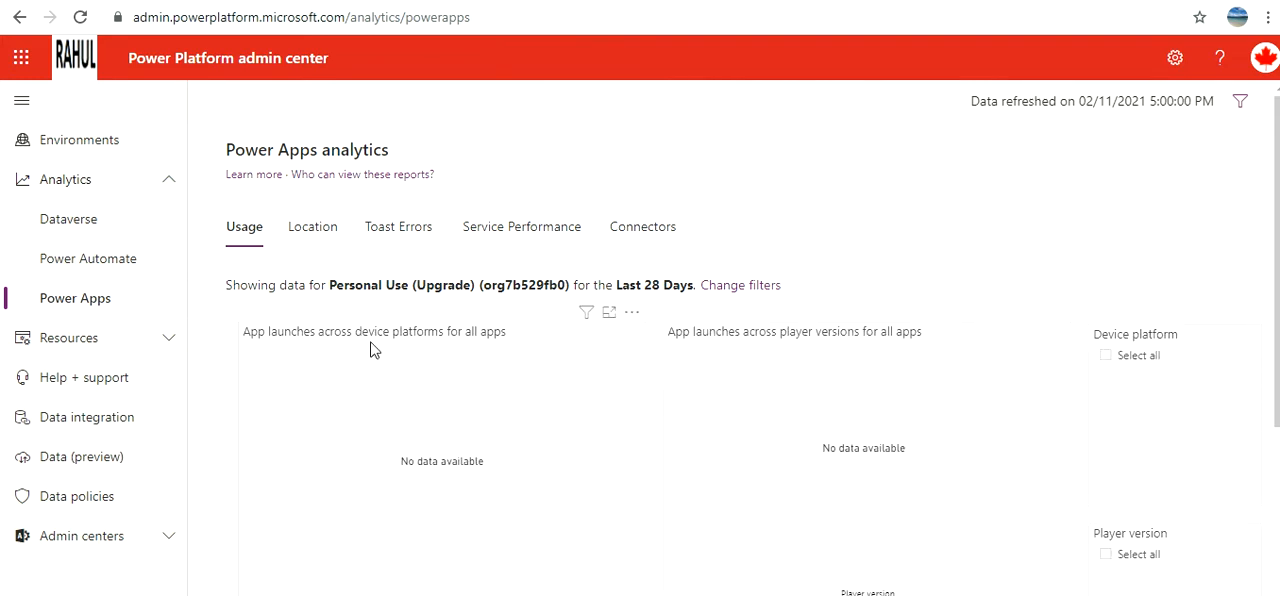
Browse the Power Apps Location map and Connectors report, then expand Resources
click(312, 226)
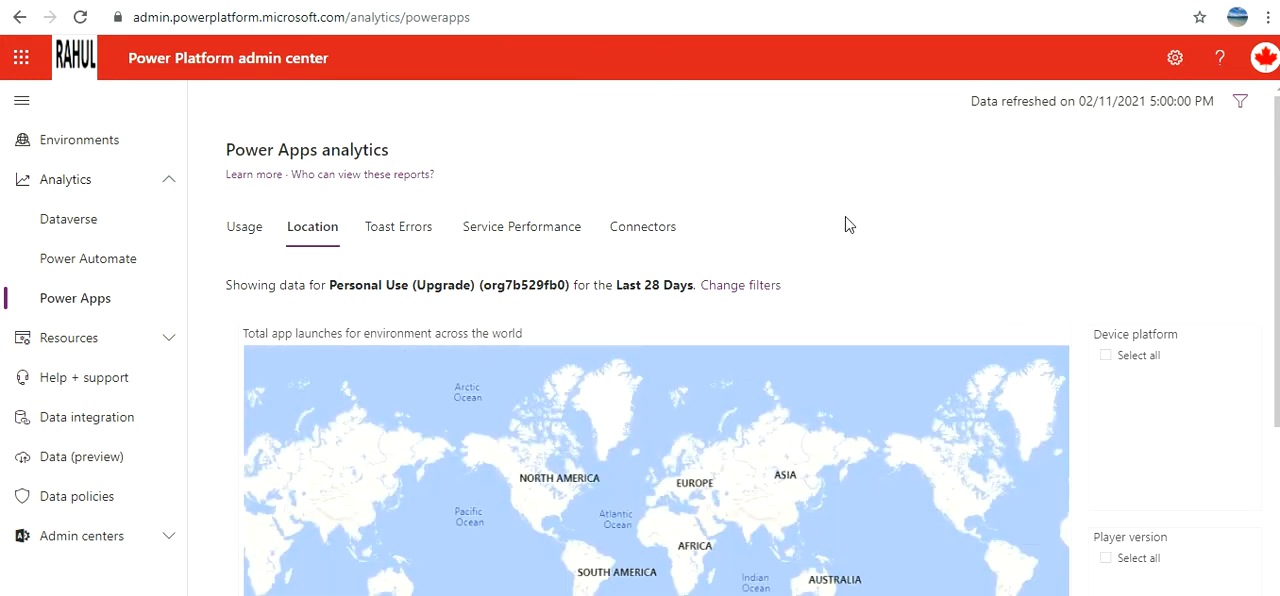
scroll(down, 3)
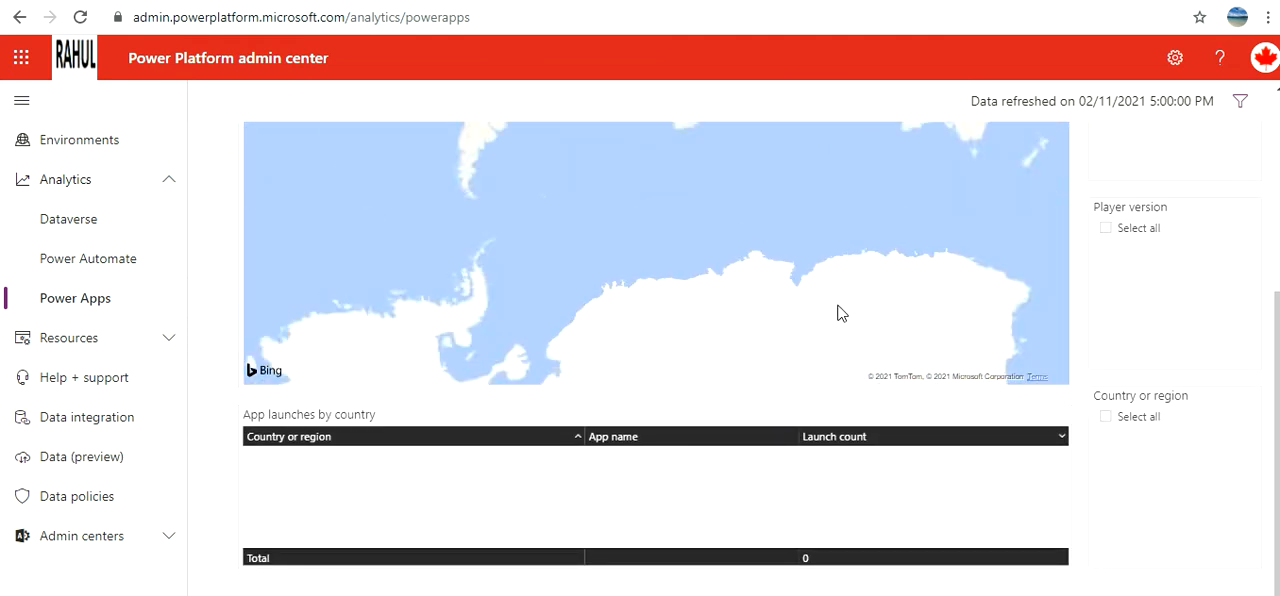
scroll(up, 3)
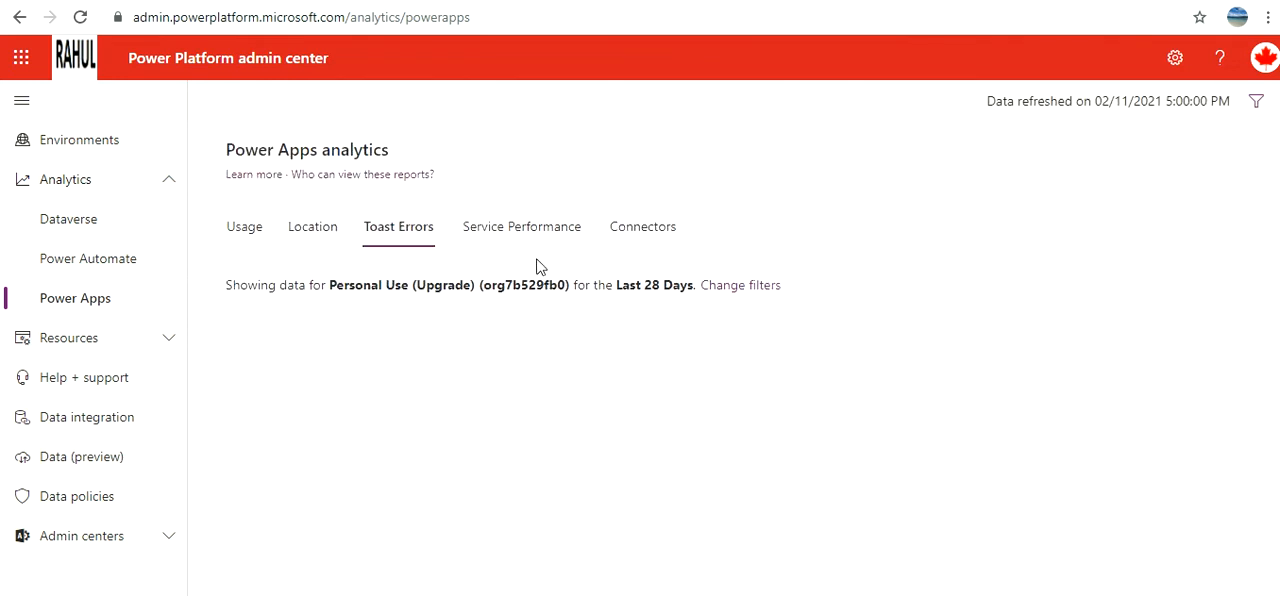
click(643, 226)
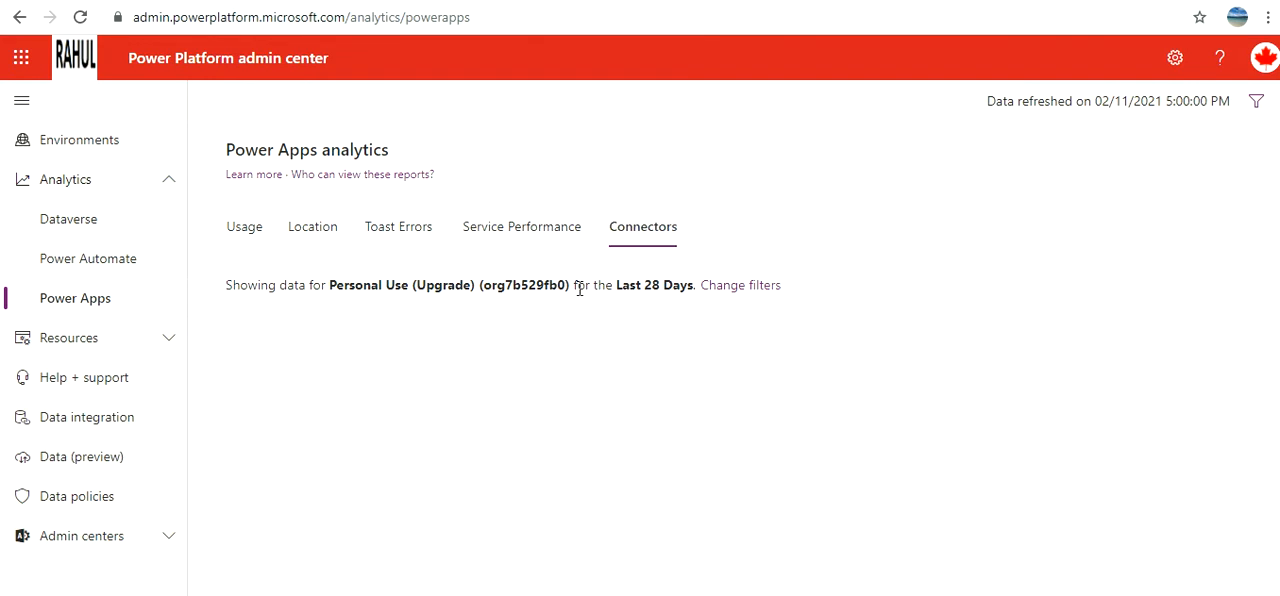
click(69, 337)
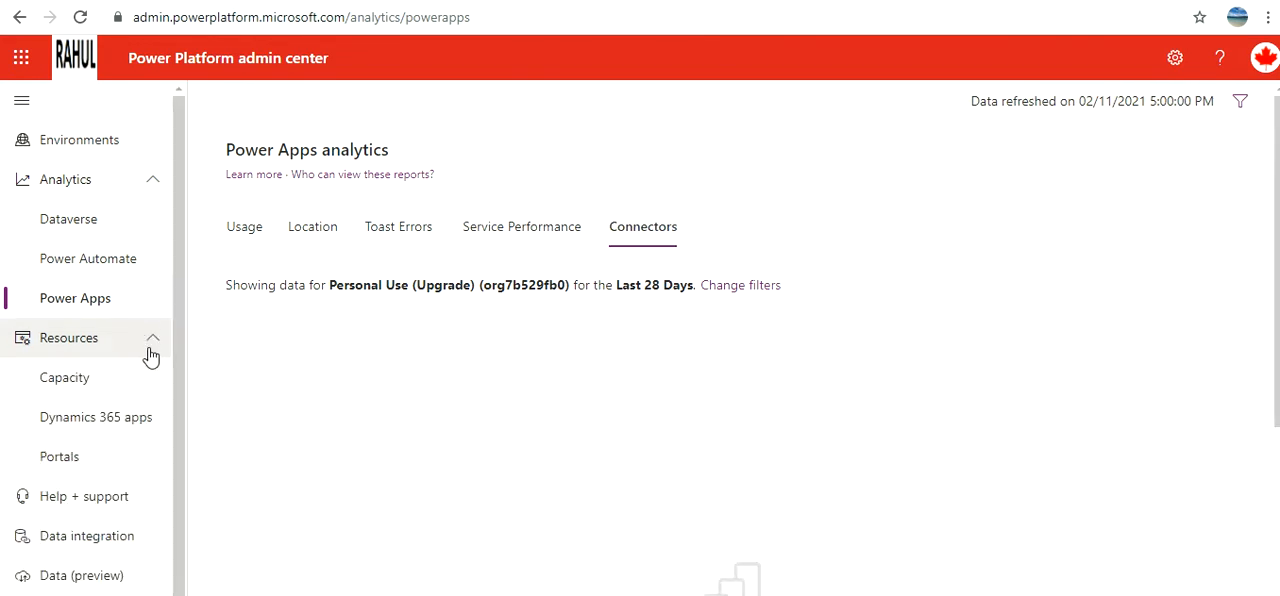
View the storage Capacity summary, the Dynamics 365 apps list and the empty Portals page
click(64, 377)
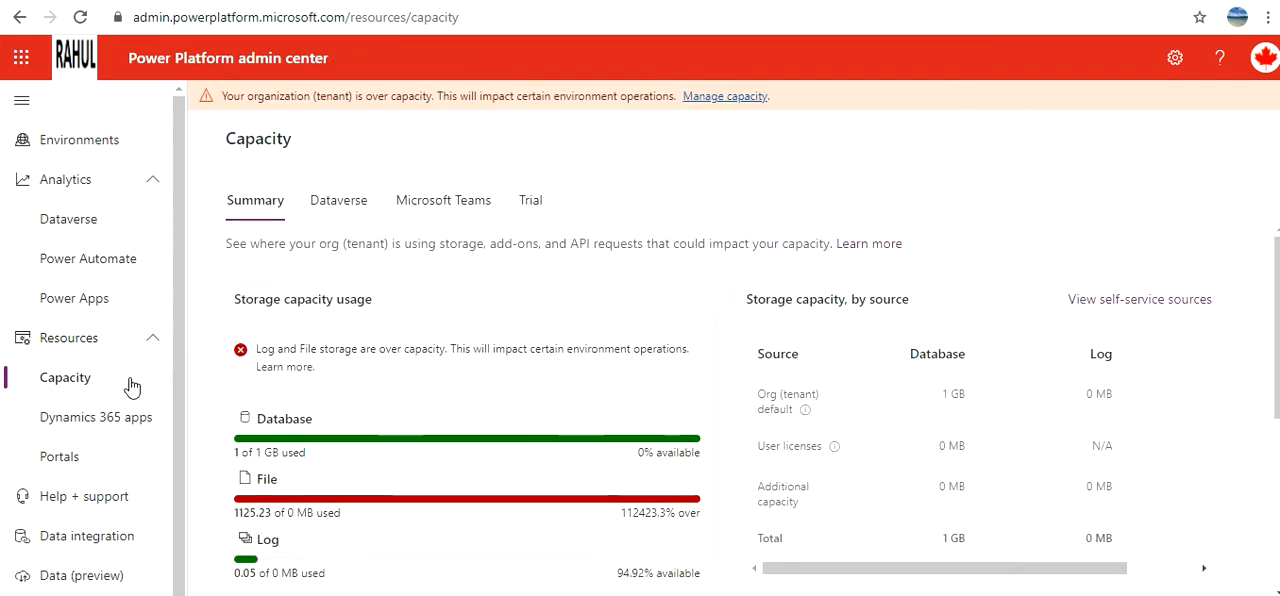
mouse_move(238, 322)
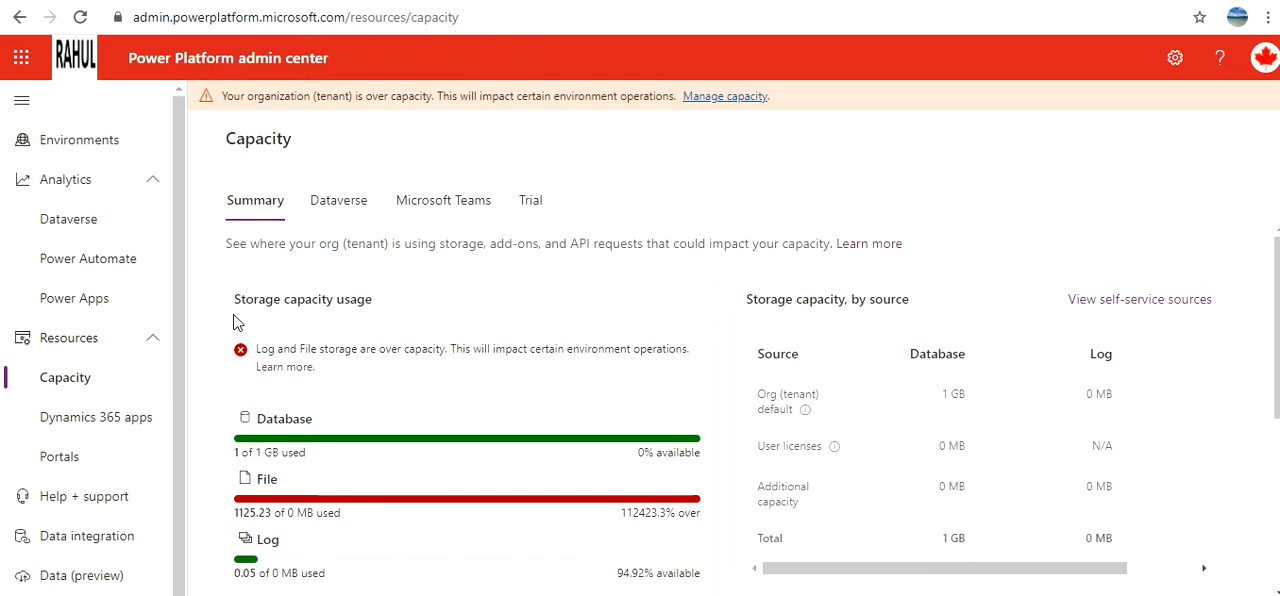
scroll(down, 3)
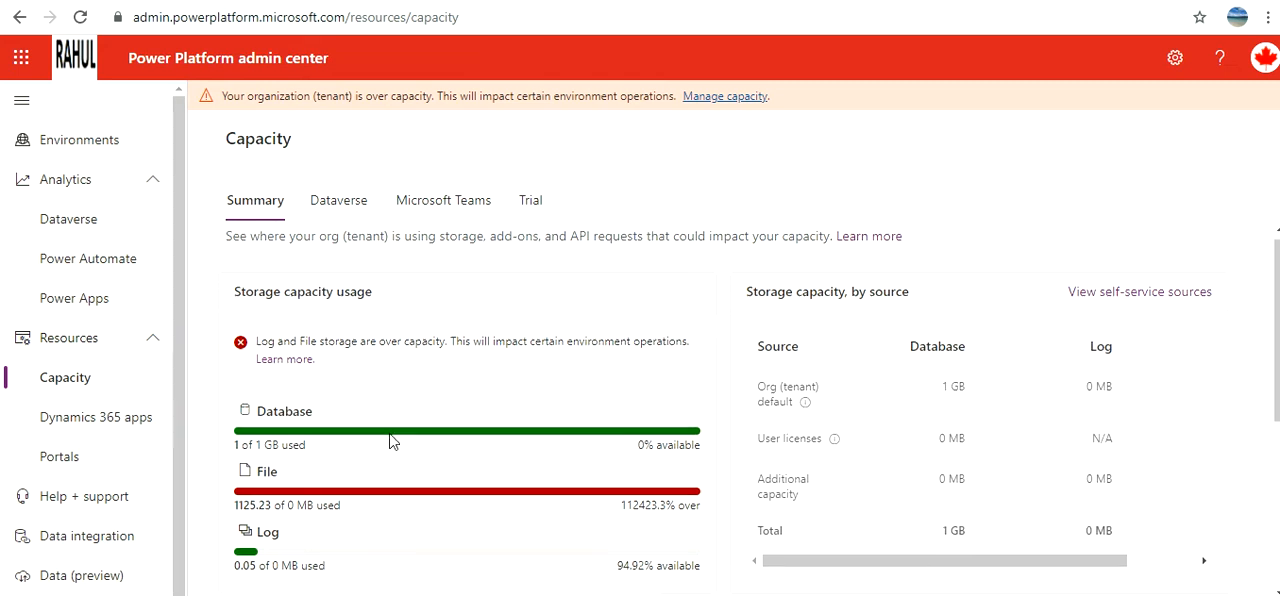
scroll(down, 3)
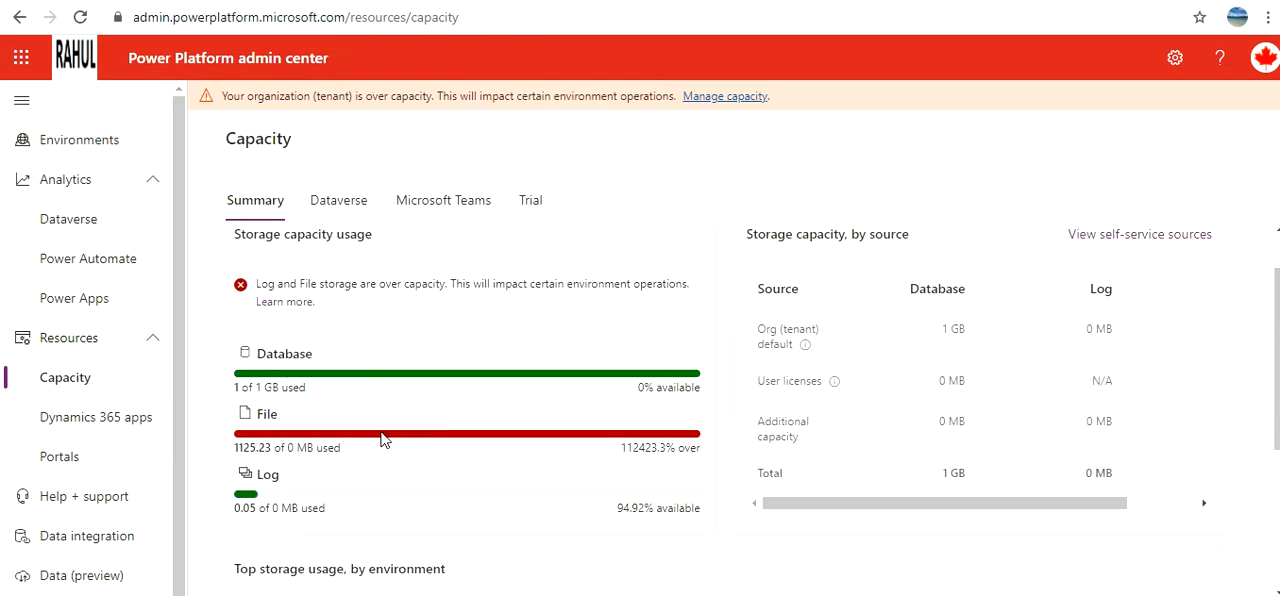
click(96, 417)
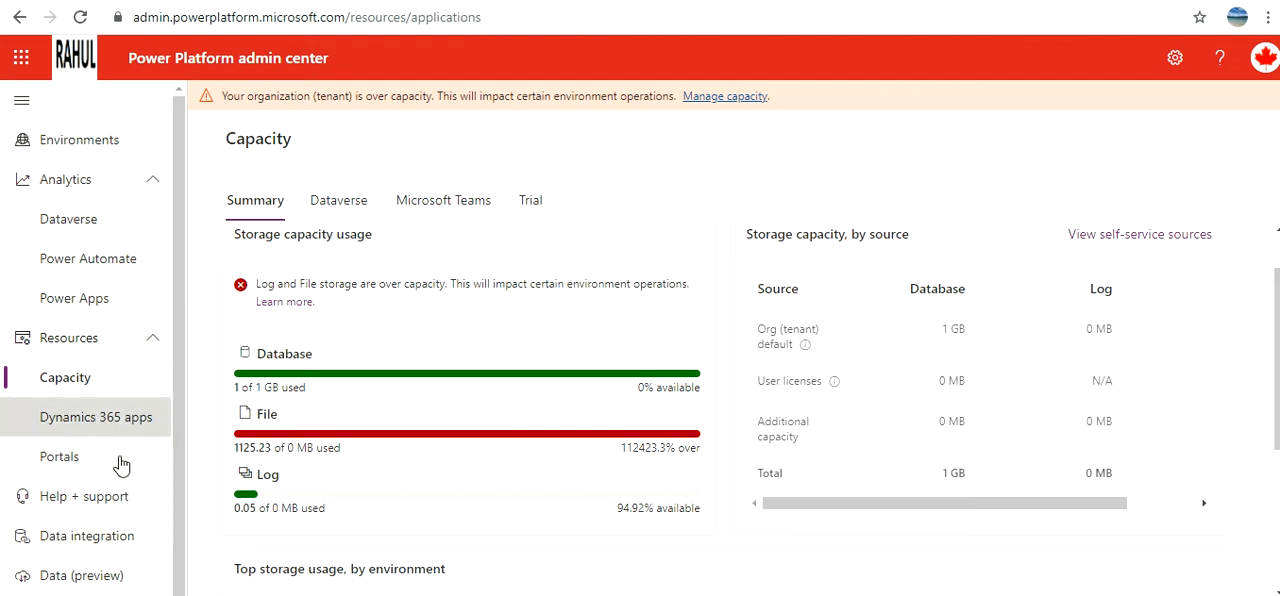
click(97, 417)
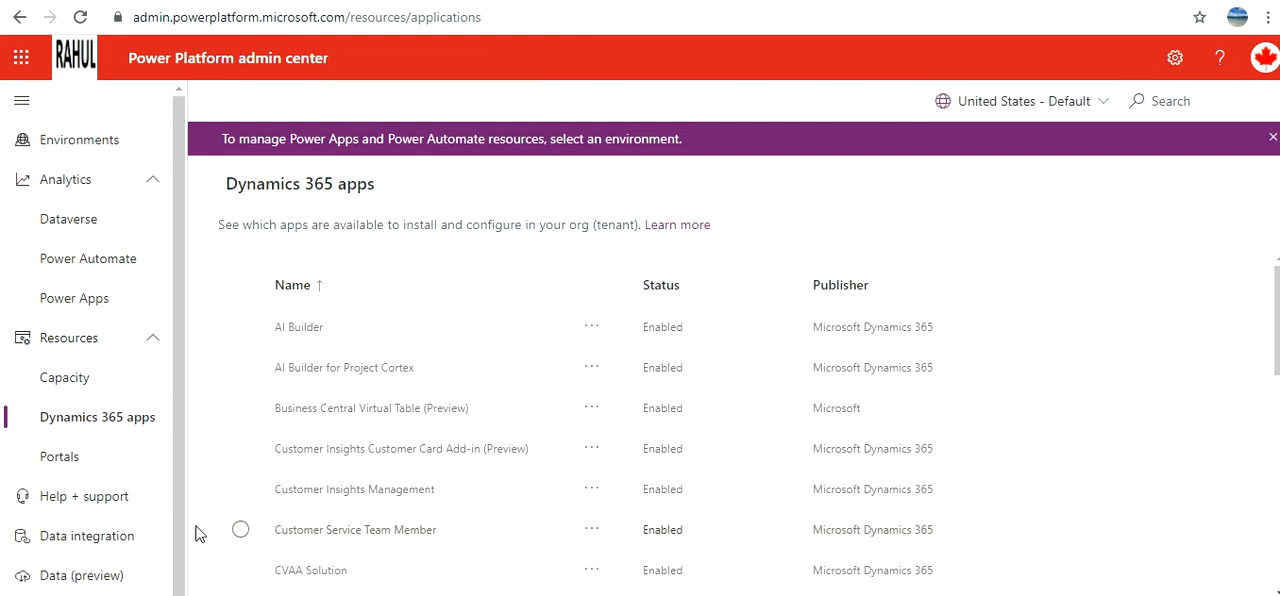
click(59, 456)
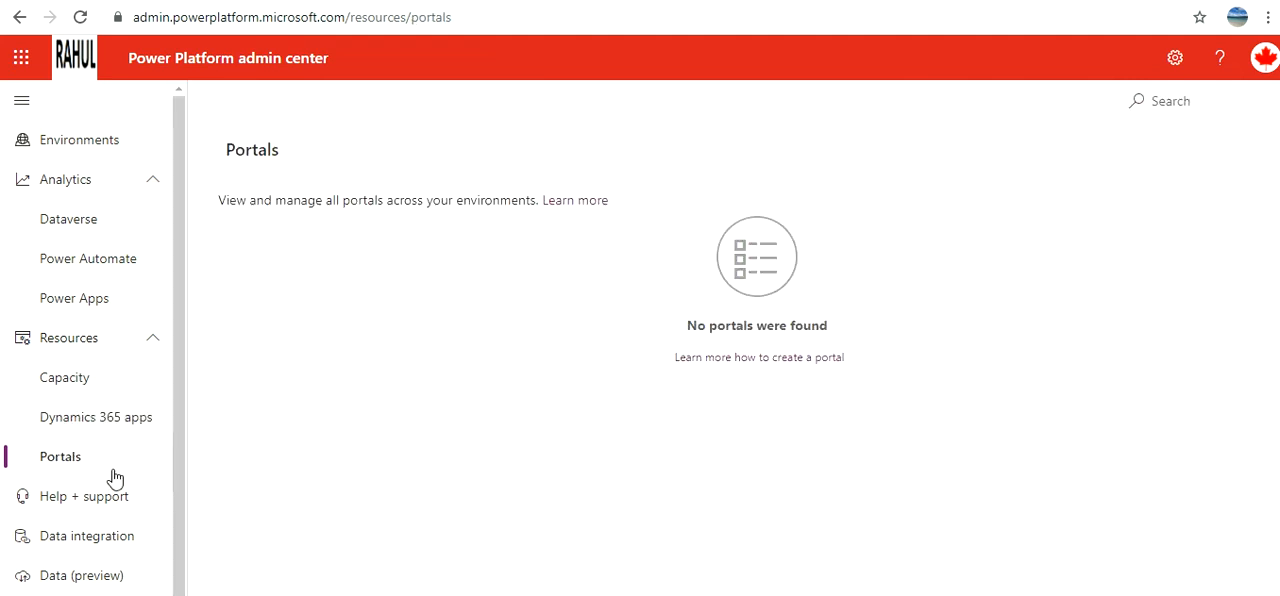
mouse_move(276, 330)
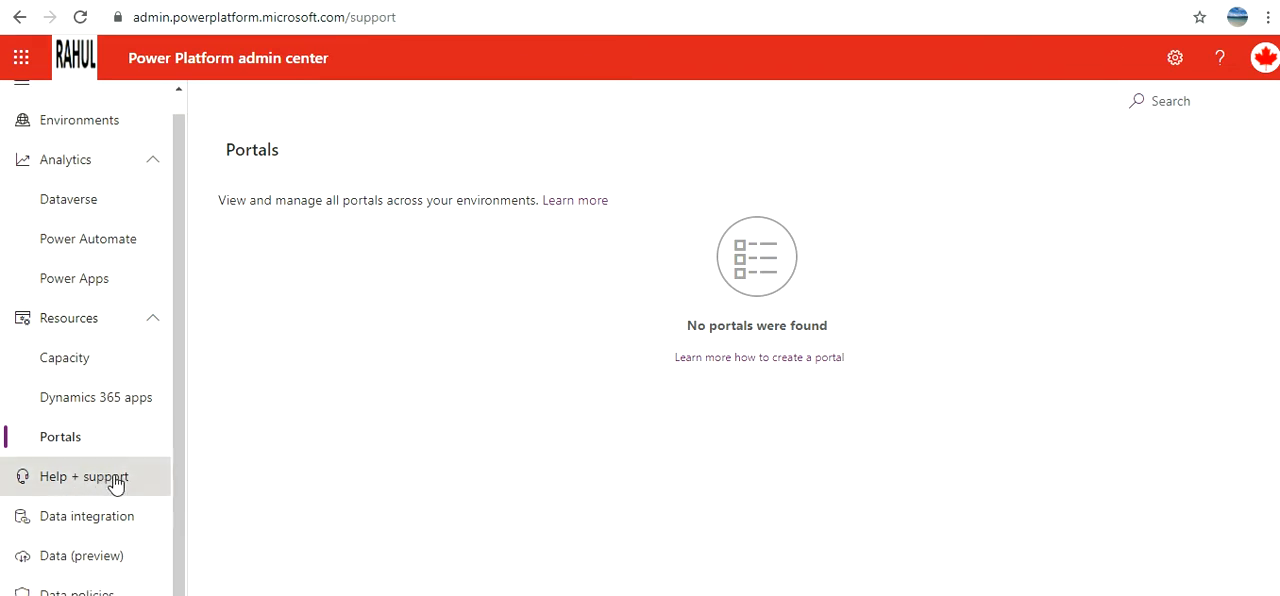
Open the Help + support portal page, then start loading Data integration
click(84, 476)
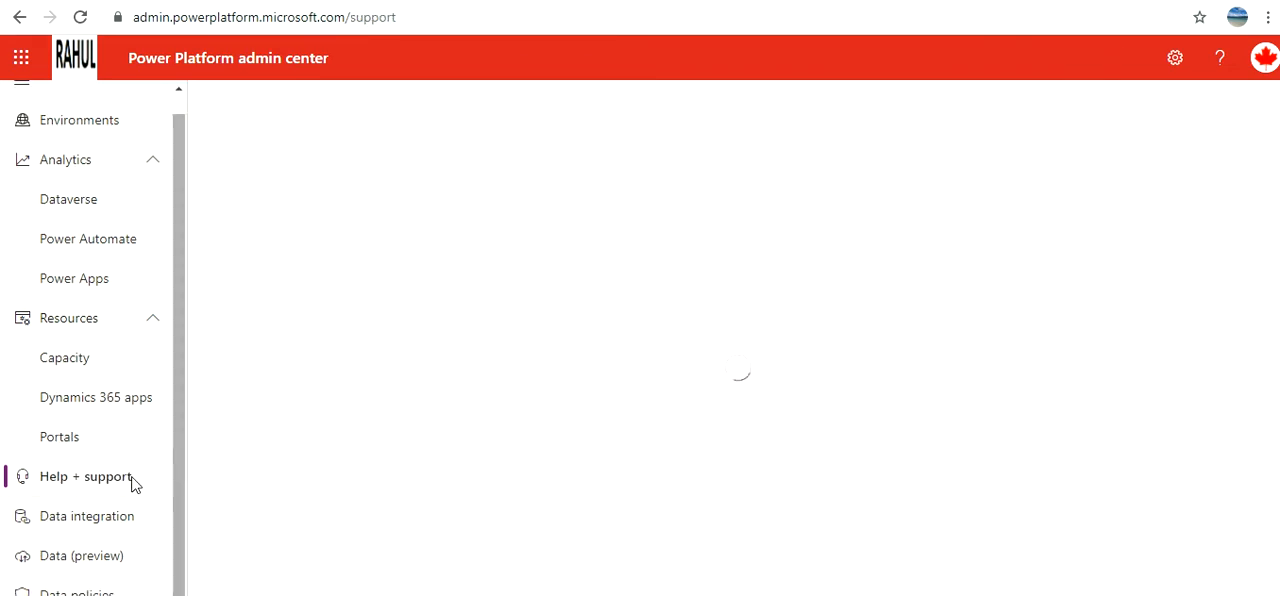
click(85, 476)
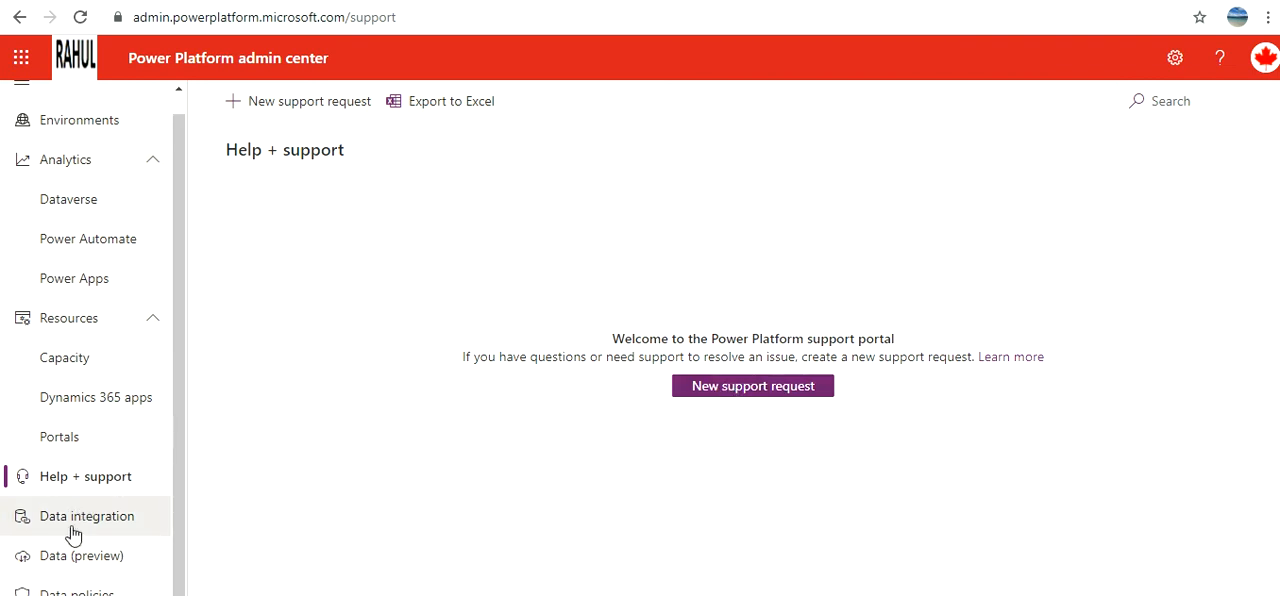
click(87, 515)
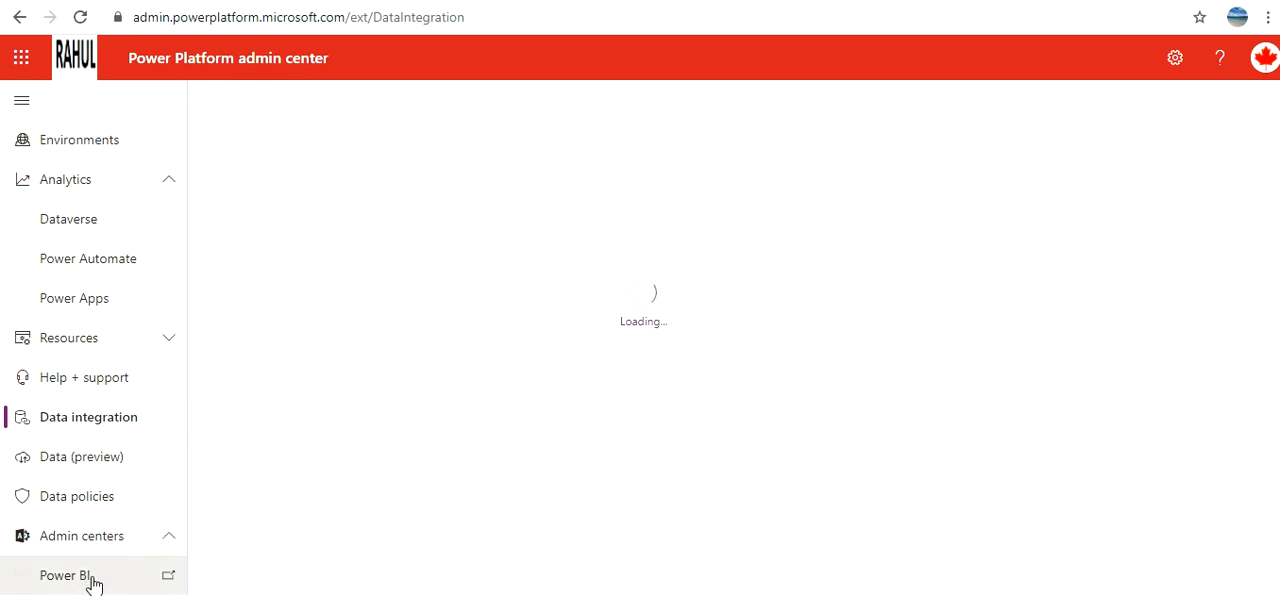
mouse_move(77, 496)
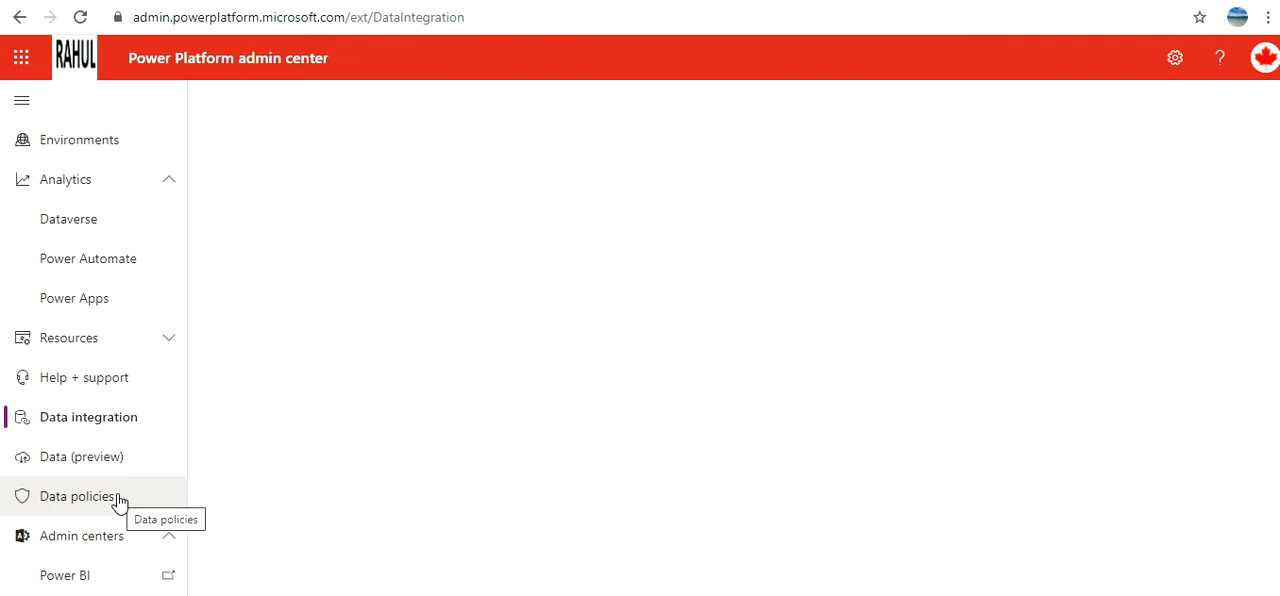
View Data integration's recent project runs, then the RAHULGATEWAY gateway under Data (preview)
click(76, 496)
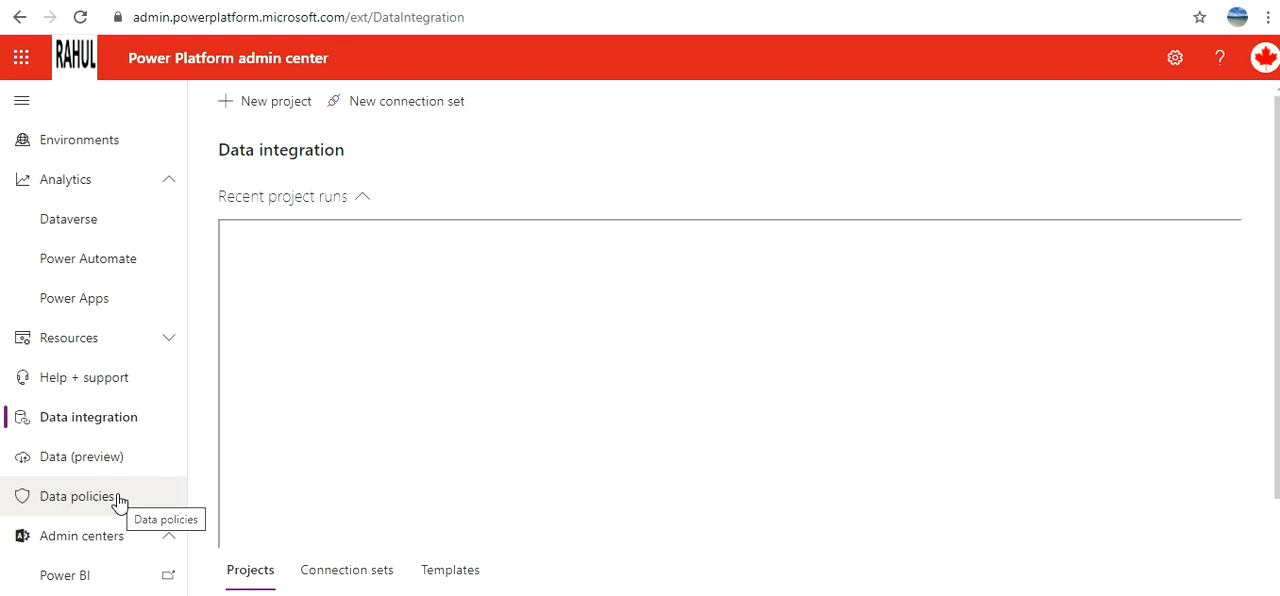
mouse_move(110, 457)
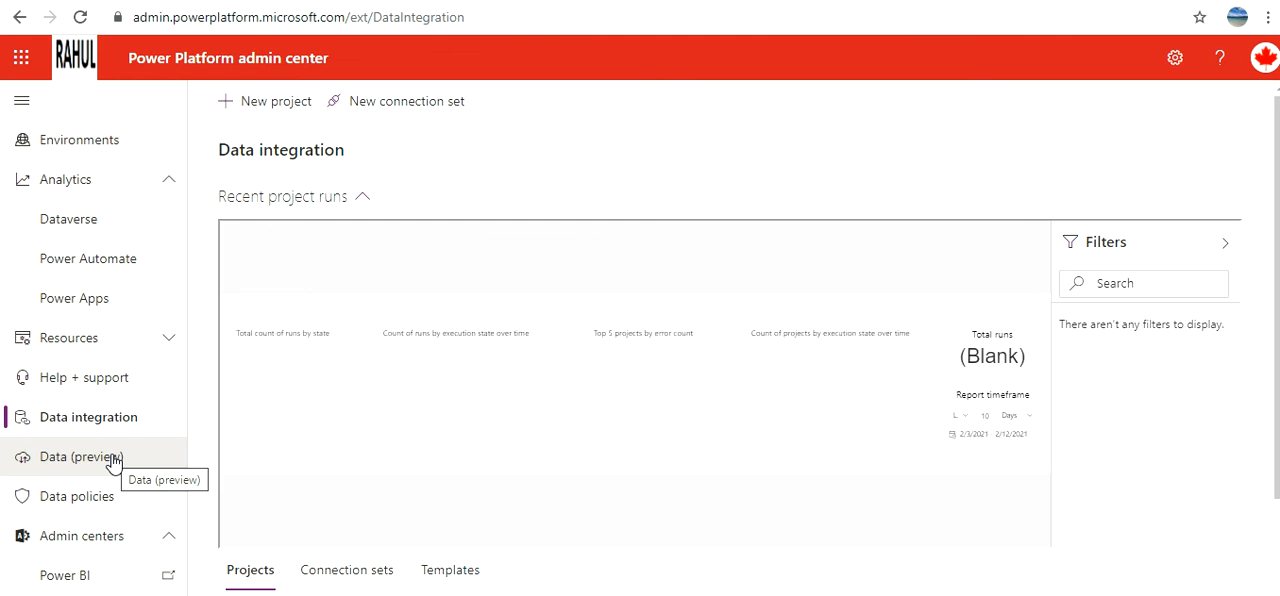
mouse_move(190, 496)
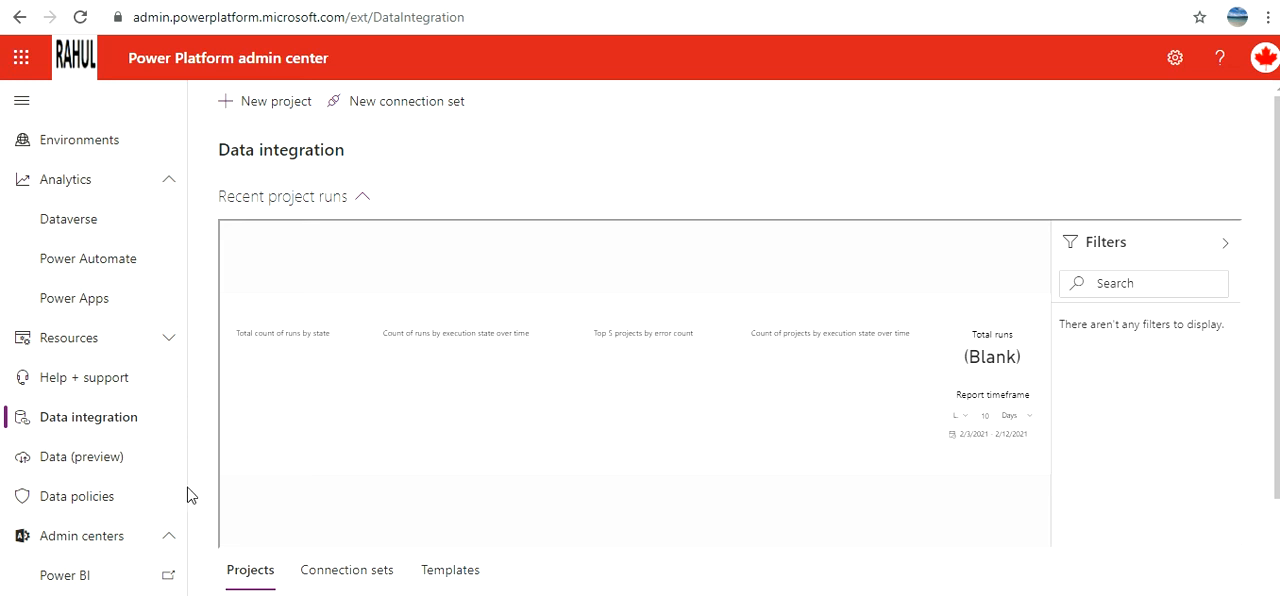
click(83, 456)
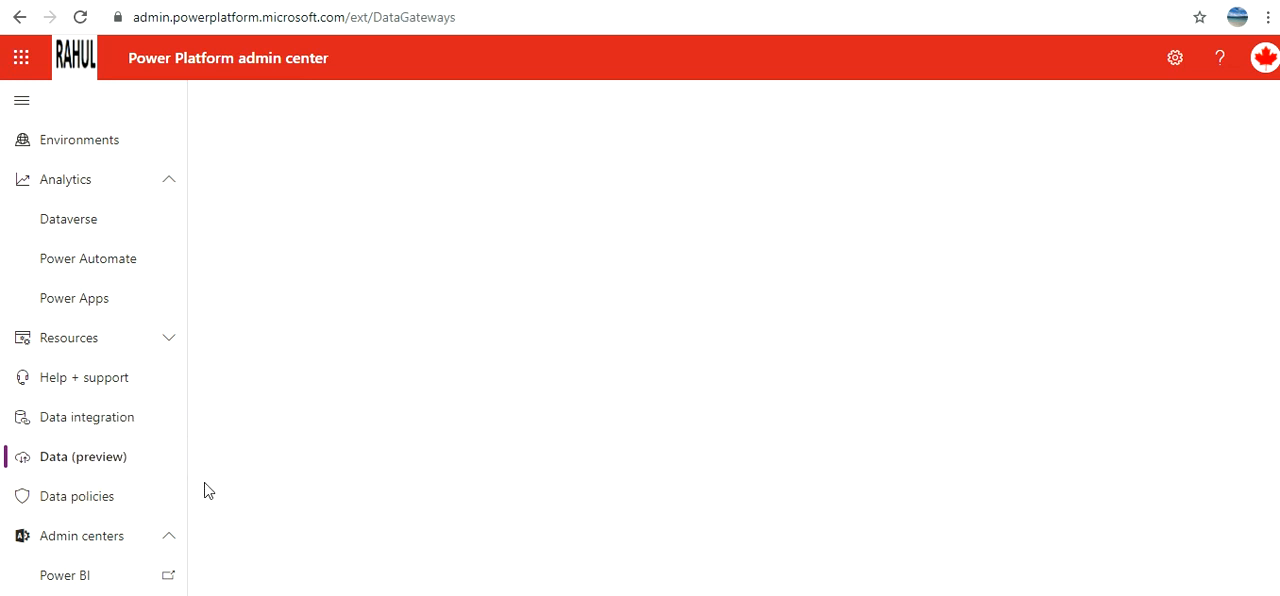
click(83, 456)
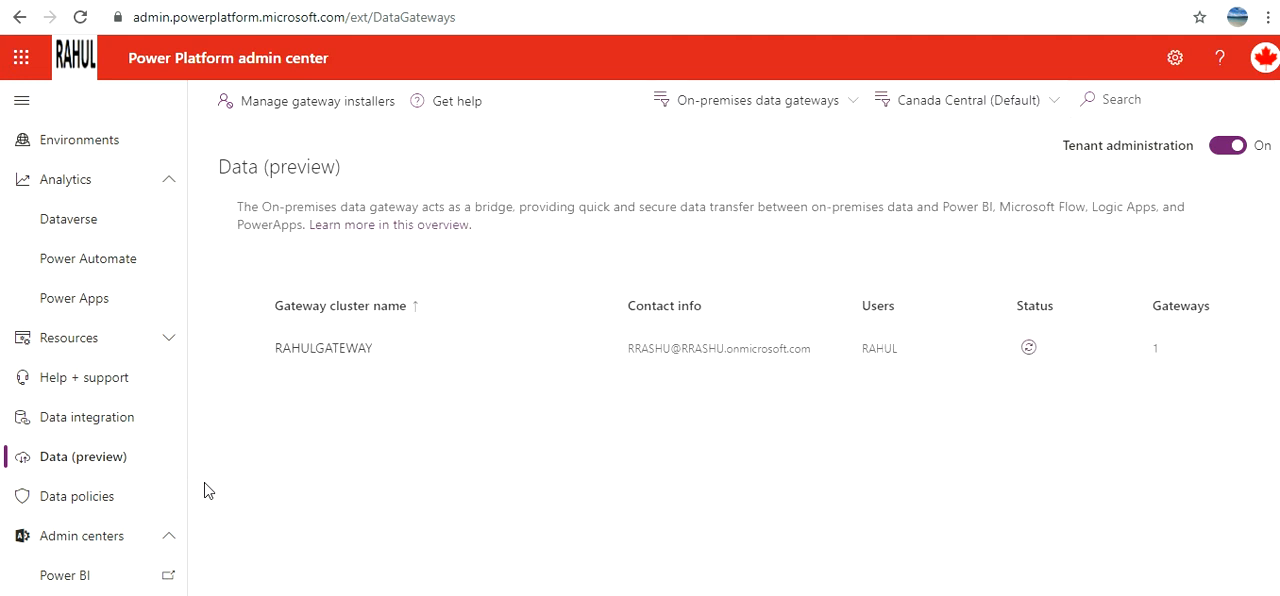
mouse_move(309, 365)
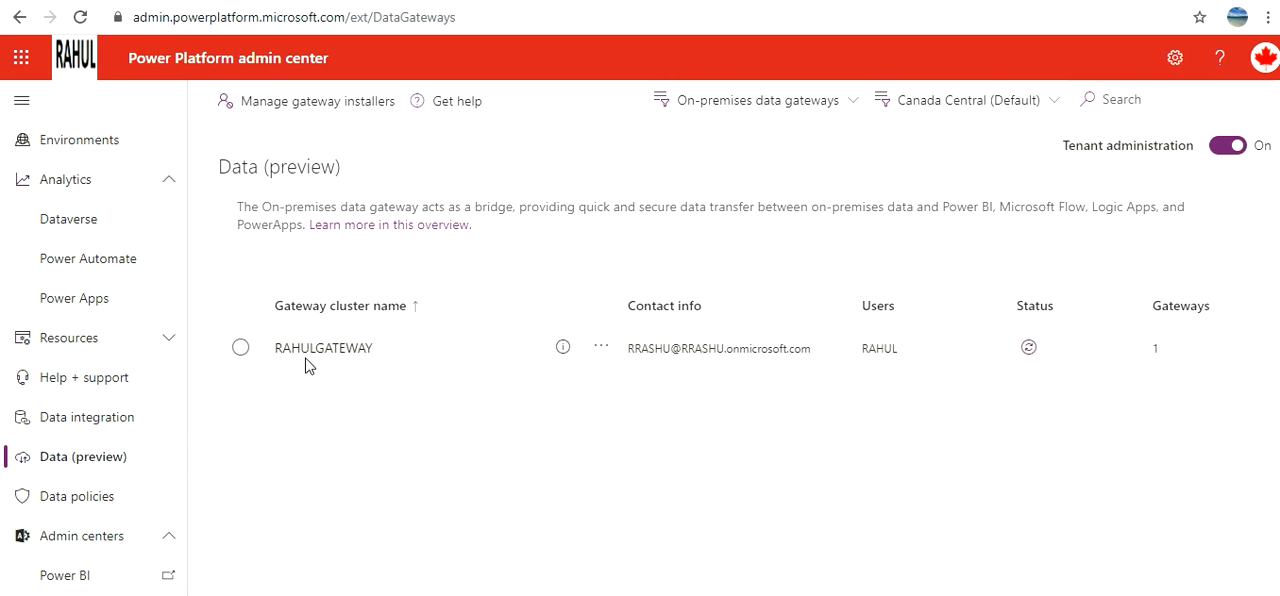
Open Data policies from the left nav and scroll to confirm no policies exist
click(77, 496)
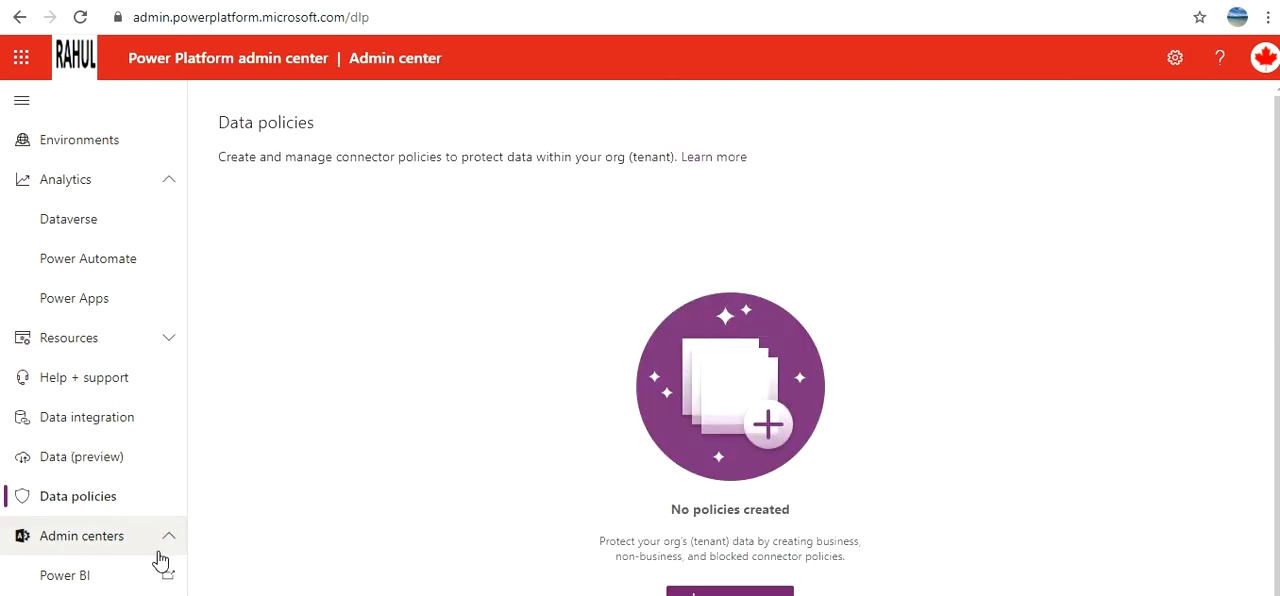
mouse_move(405, 429)
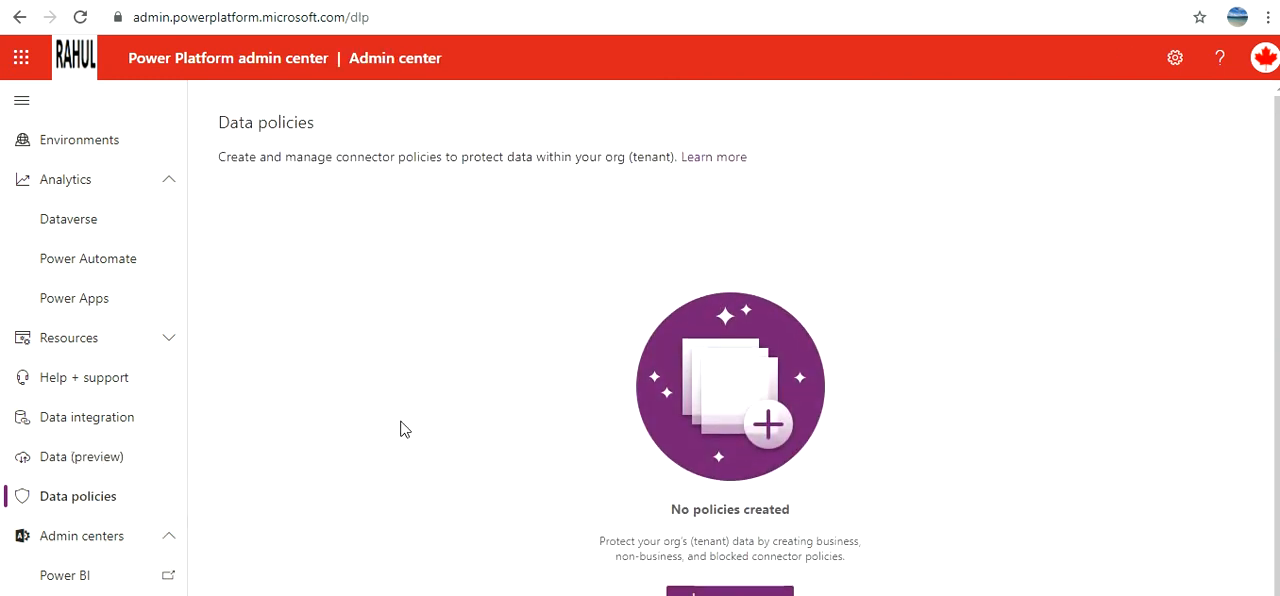
mouse_move(440, 150)
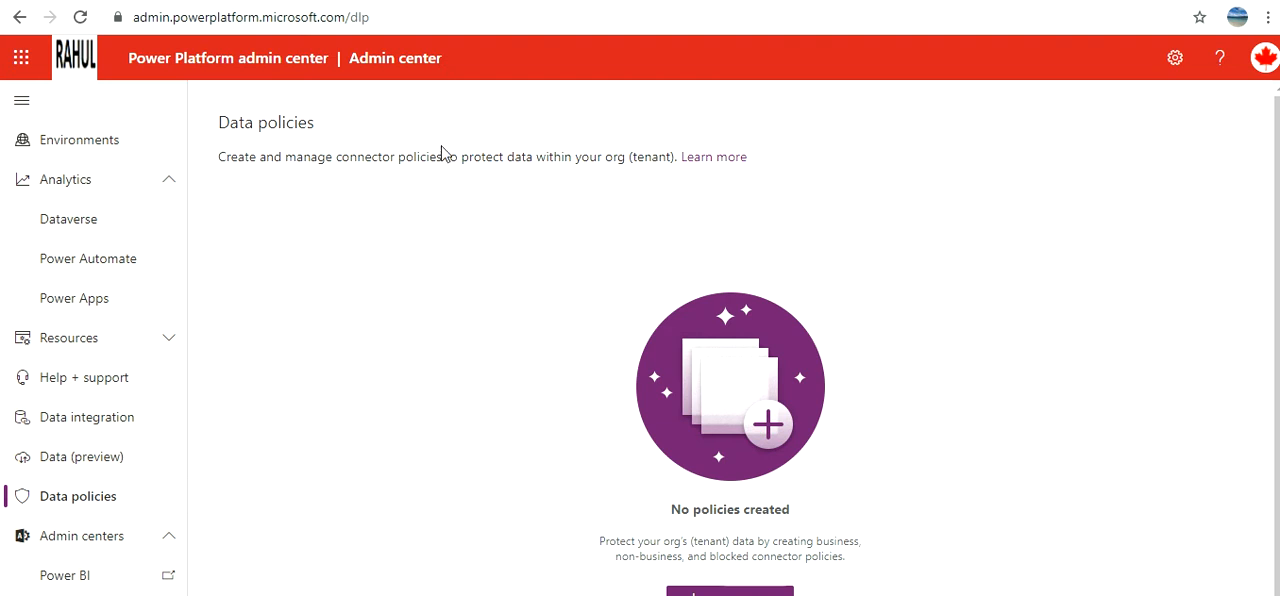
mouse_move(612, 190)
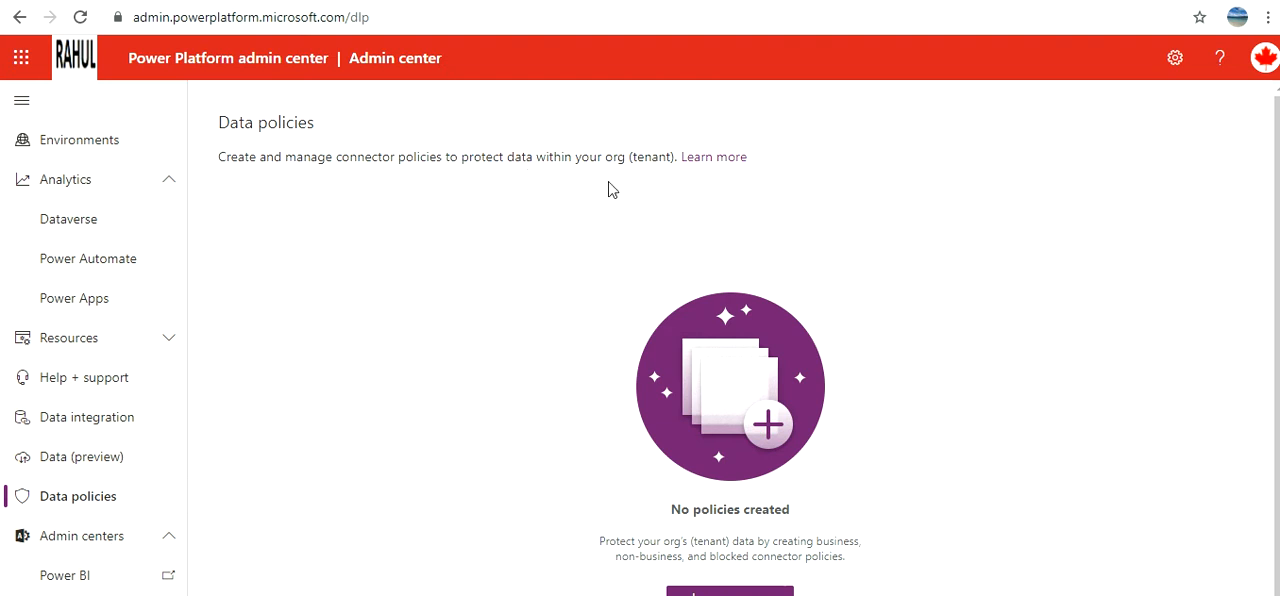
scroll(down, 3)
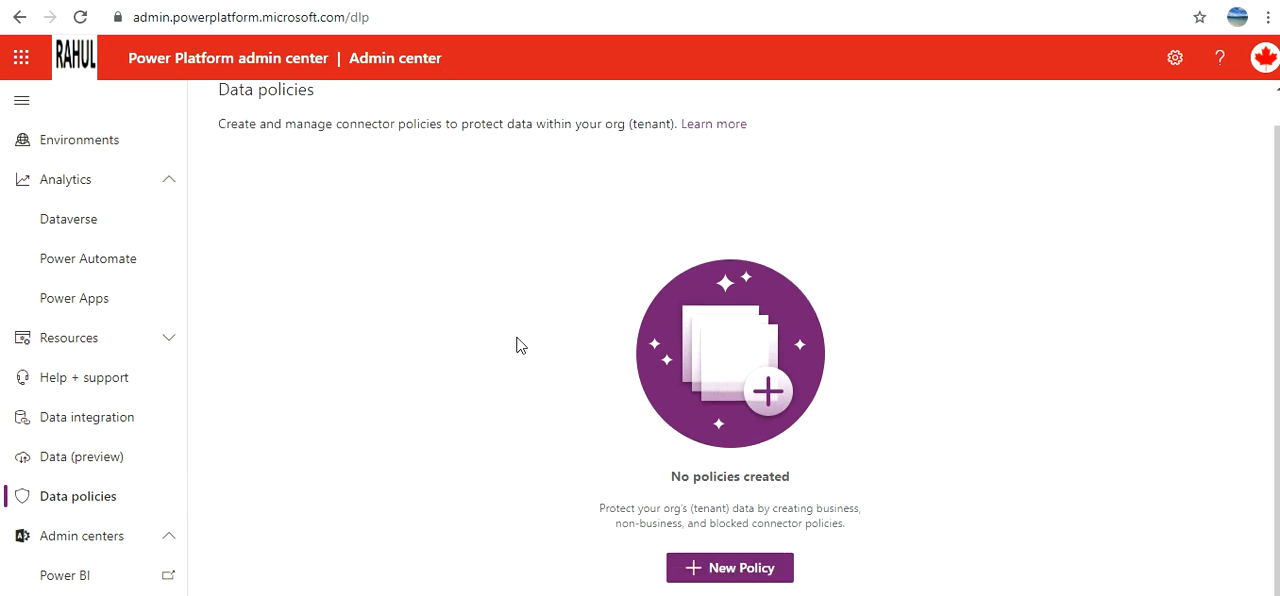
scroll(up, 3)
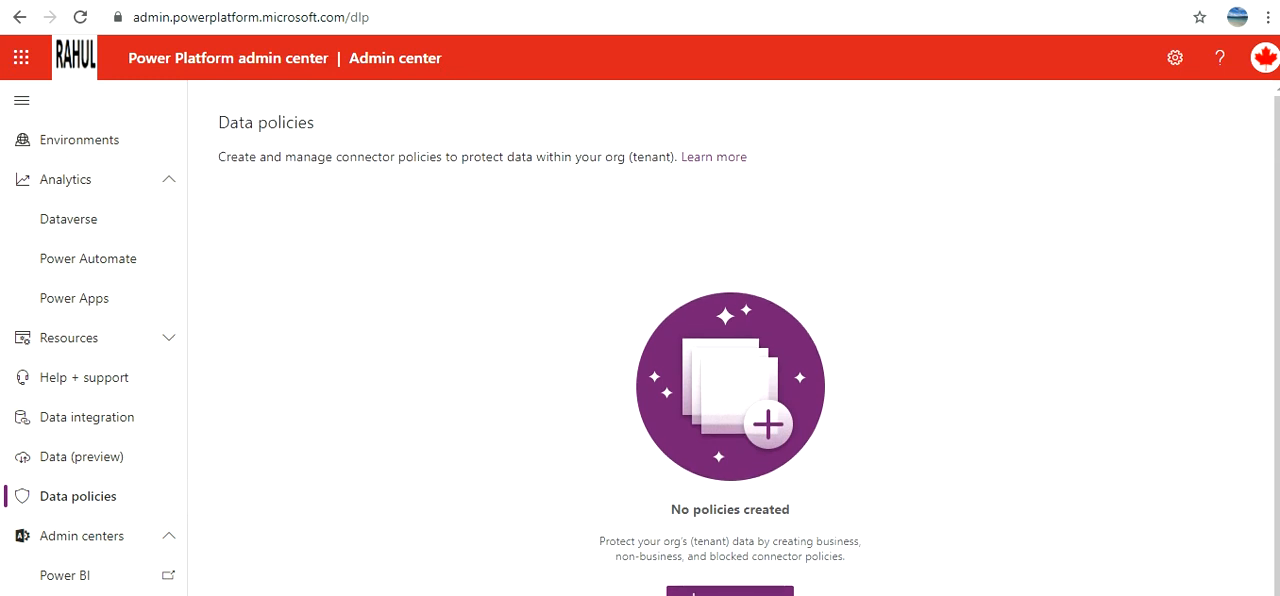